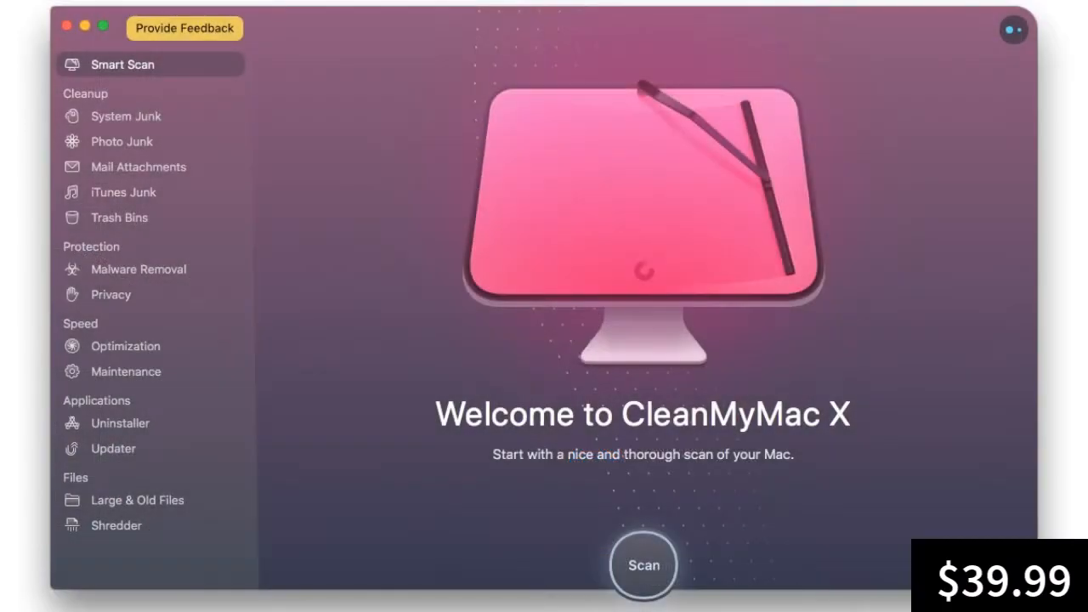
Step: View the Photo Junk, Optimization and Uninstaller module overviews from the CleanMyMac X sidebar
{"action": "left_click", "coordinate": [122, 141]}
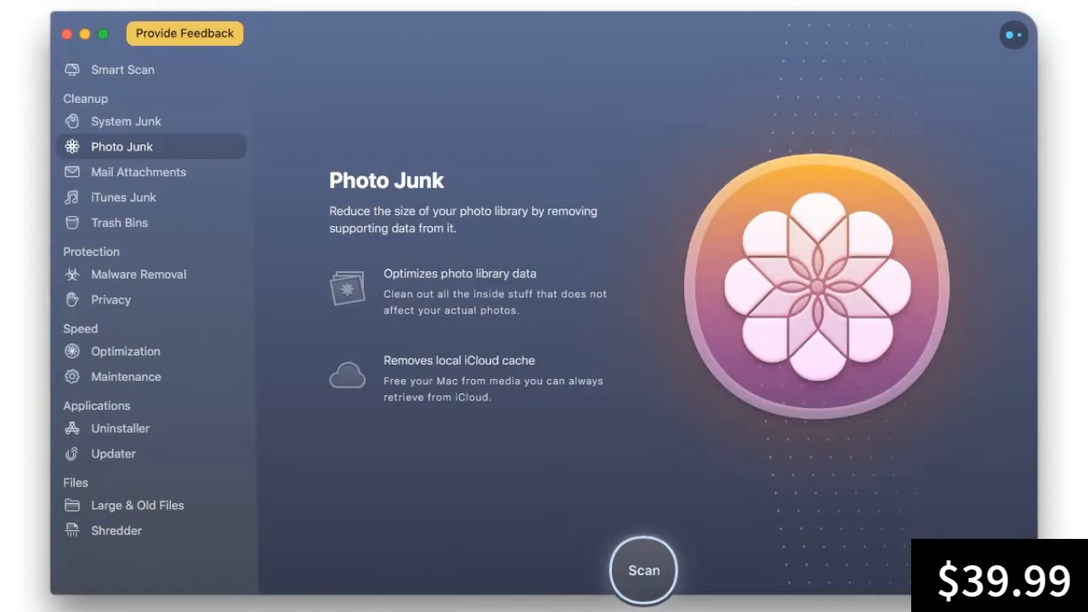
{"action": "left_click", "coordinate": [126, 350]}
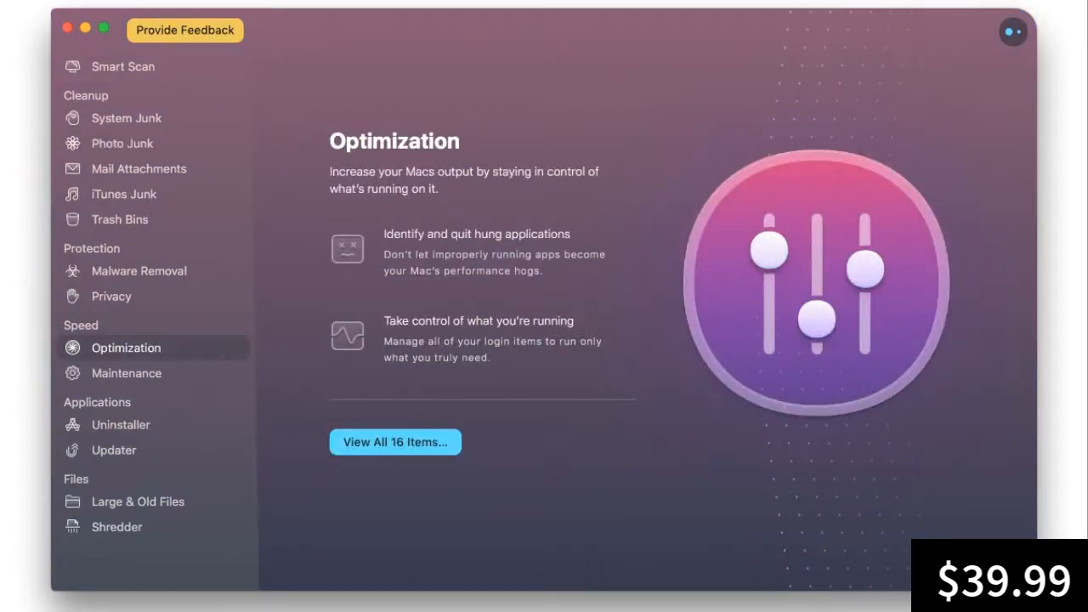
{"action": "left_click", "coordinate": [120, 429]}
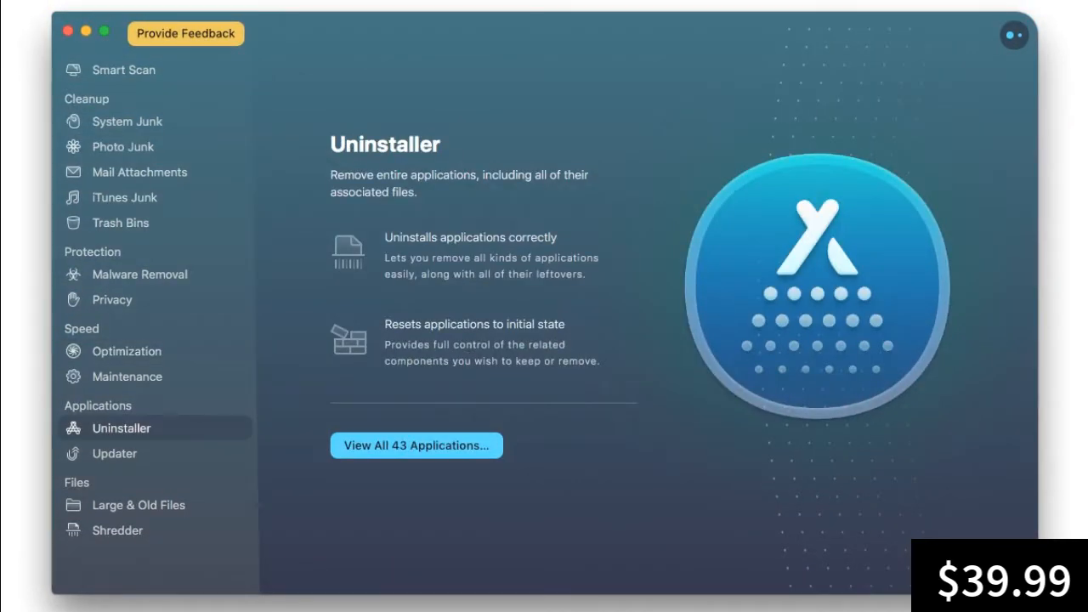
{"action": "left_click", "coordinate": [140, 505]}
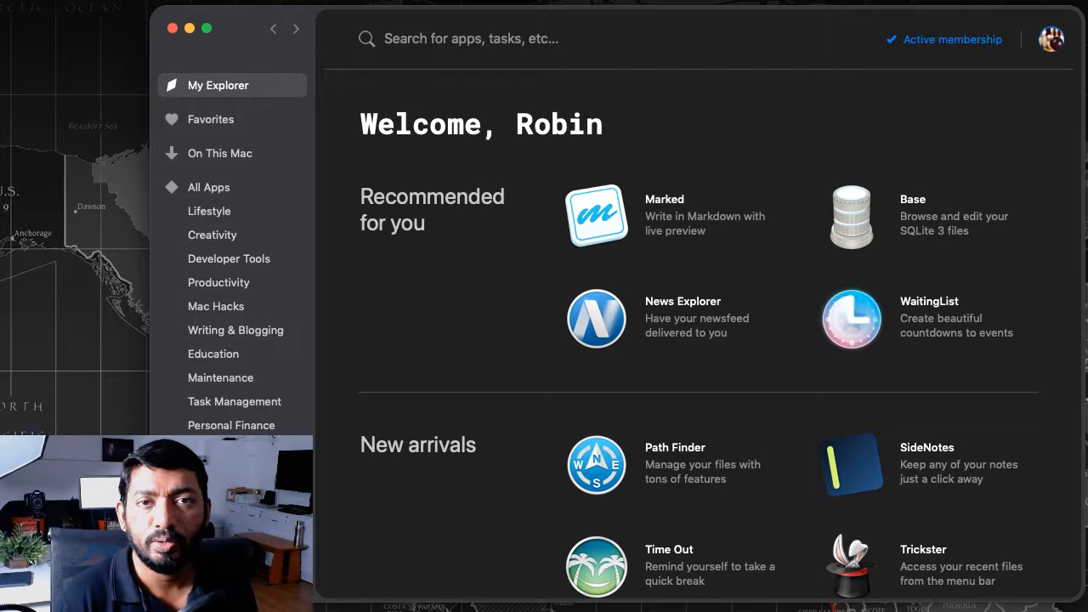
{"action": "mouse_move", "coordinate": [1075, 279]}
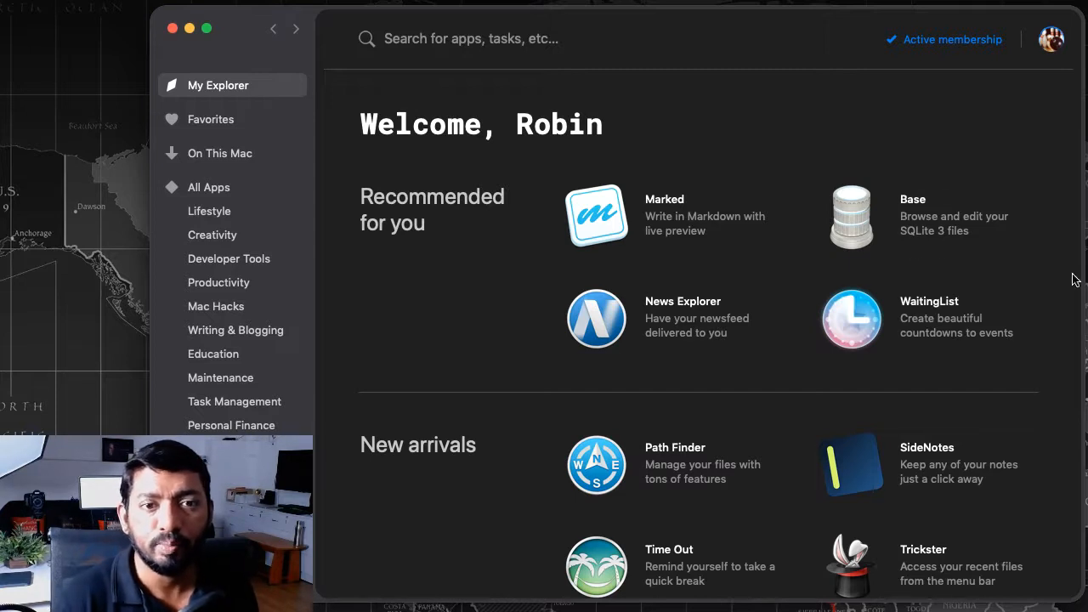
{"action": "mouse_move", "coordinate": [901, 401]}
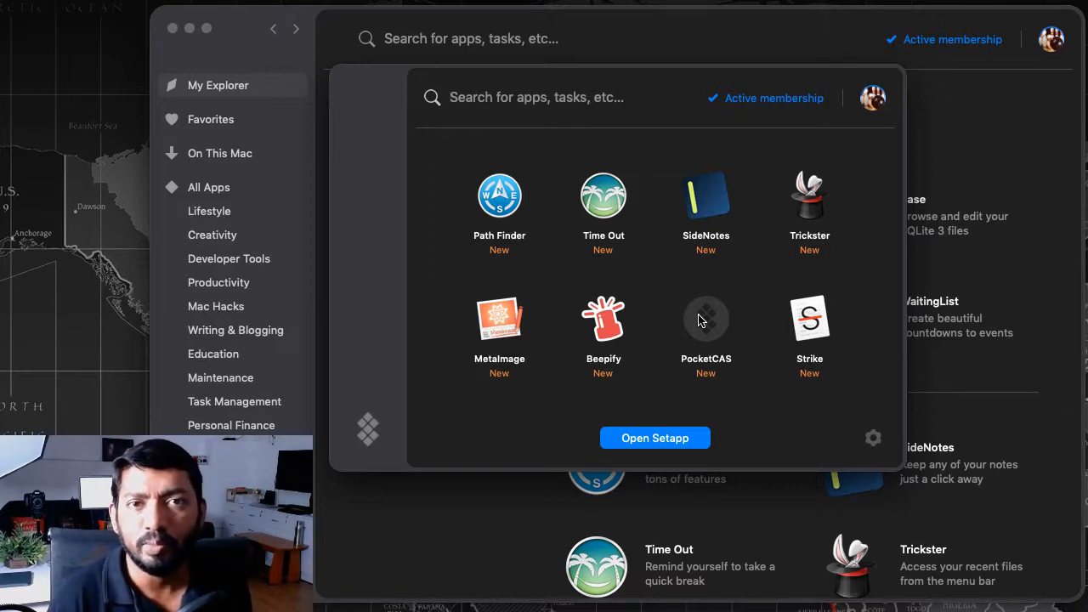
{"action": "mouse_move", "coordinate": [823, 208]}
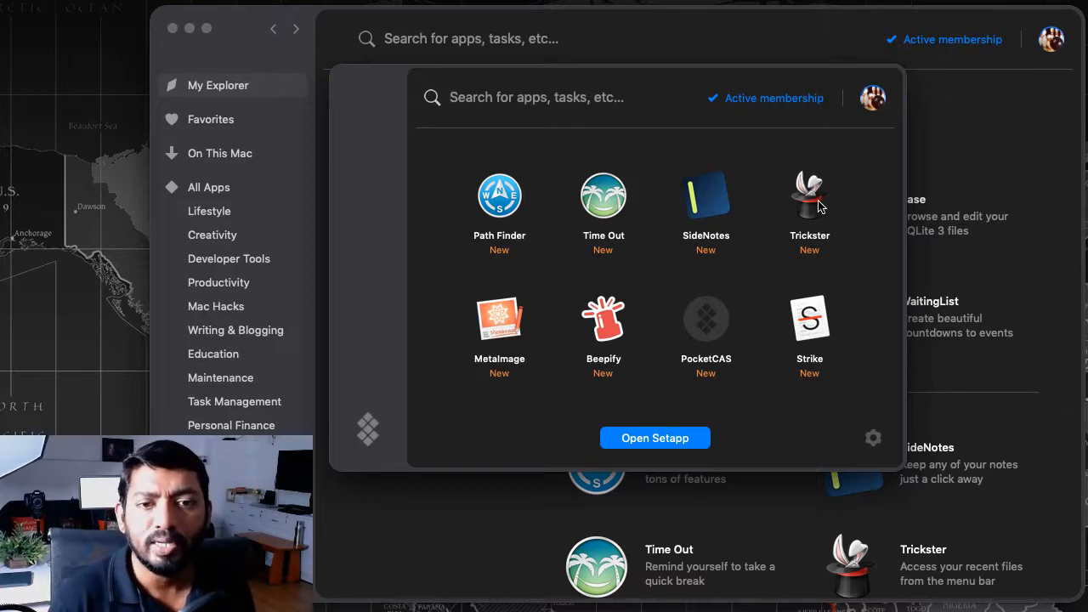
Step: Show Trickster's detail page from the quick panel's New apps grid
{"action": "left_click", "coordinate": [810, 196]}
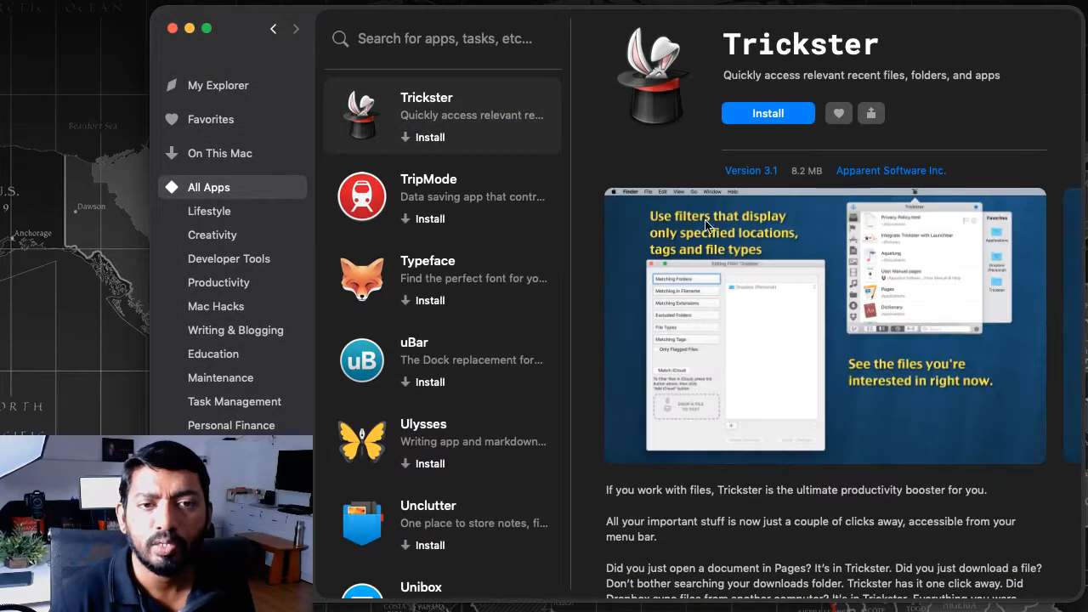
Step: Scroll down through the All Apps list, then go back to the My Explorer dashboard
{"action": "scroll", "scroll_direction": "down", "scroll_amount": 3}
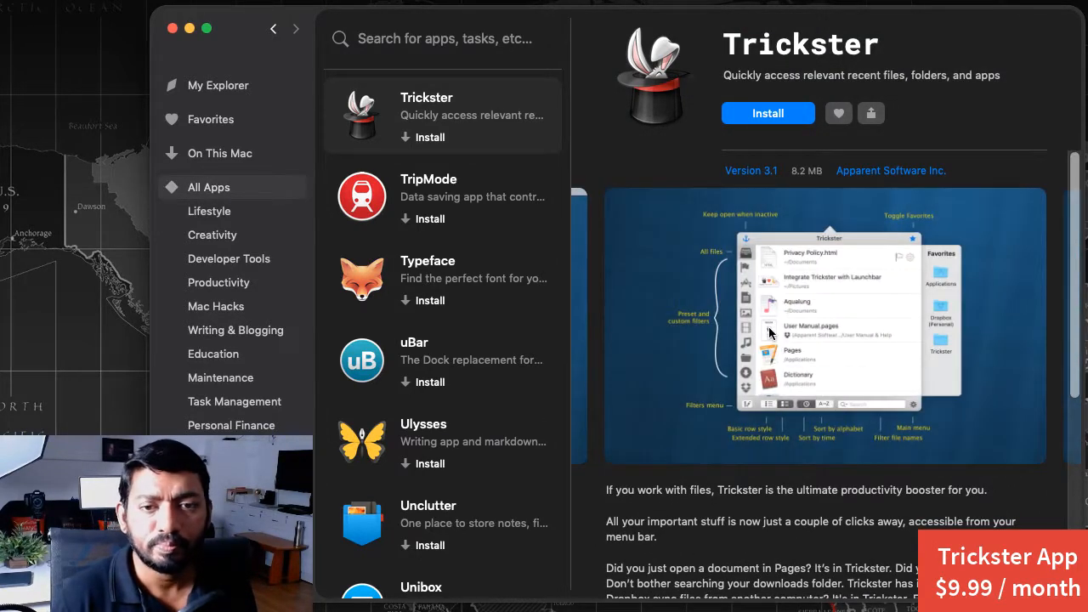
{"action": "mouse_move", "coordinate": [415, 150]}
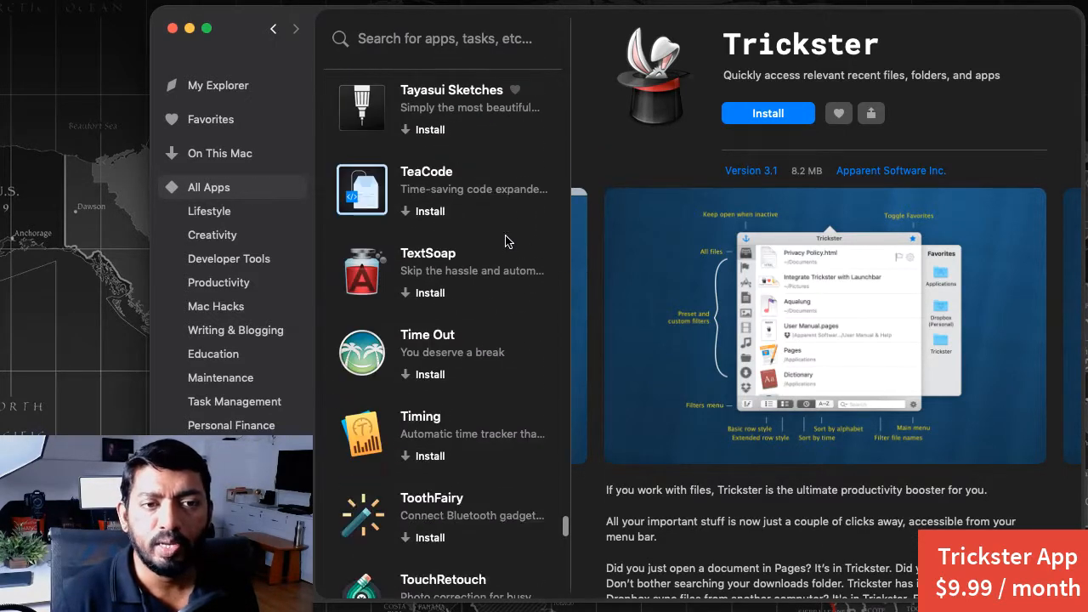
{"action": "scroll", "scroll_direction": "down", "scroll_amount": 3}
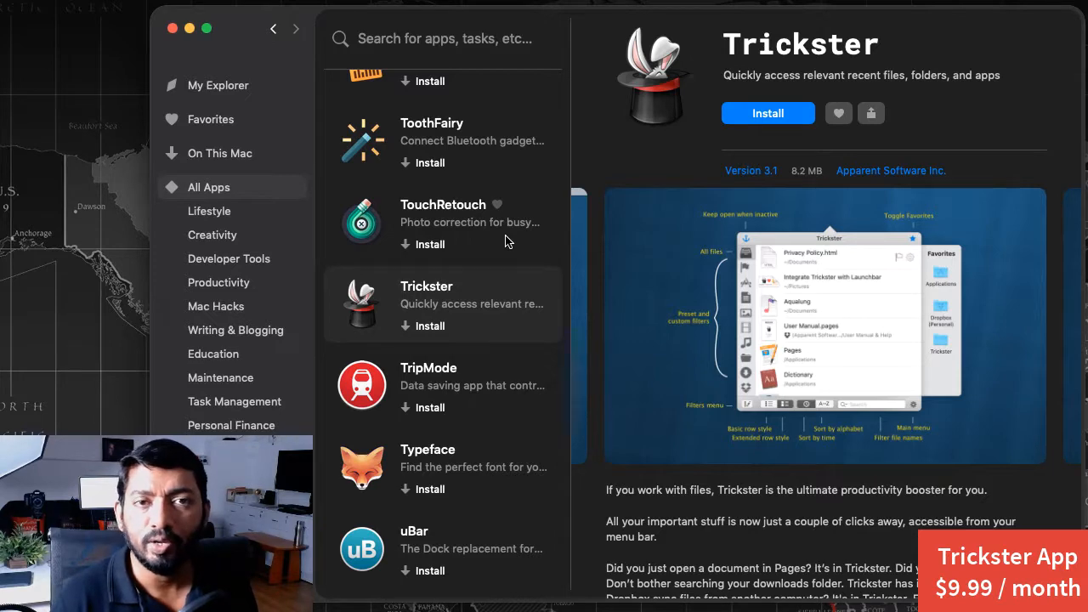
{"action": "scroll", "scroll_direction": "down", "scroll_amount": 3}
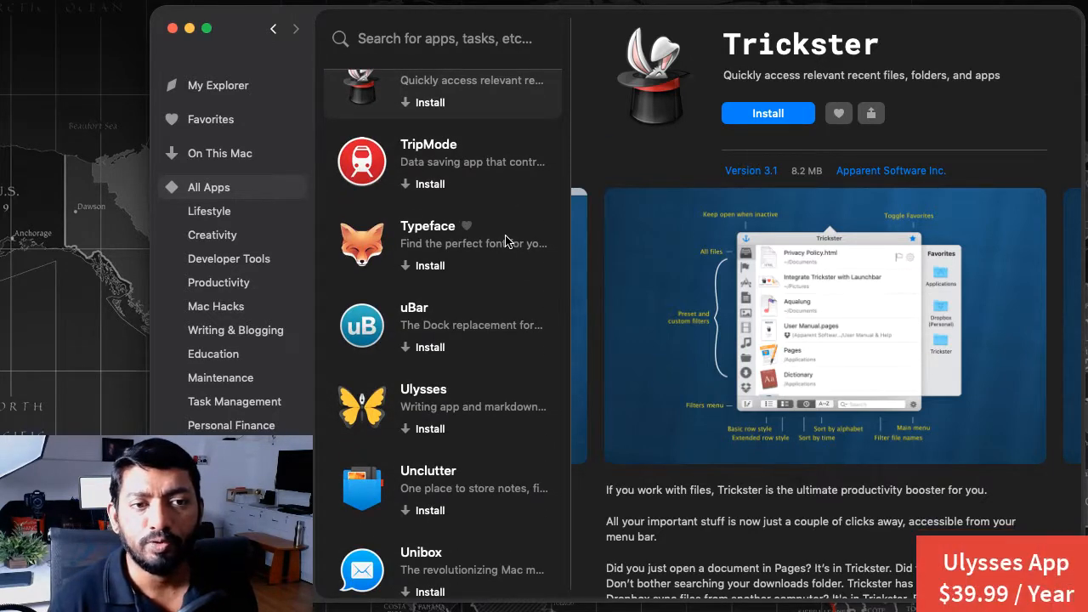
{"action": "scroll", "scroll_direction": "down", "scroll_amount": 3}
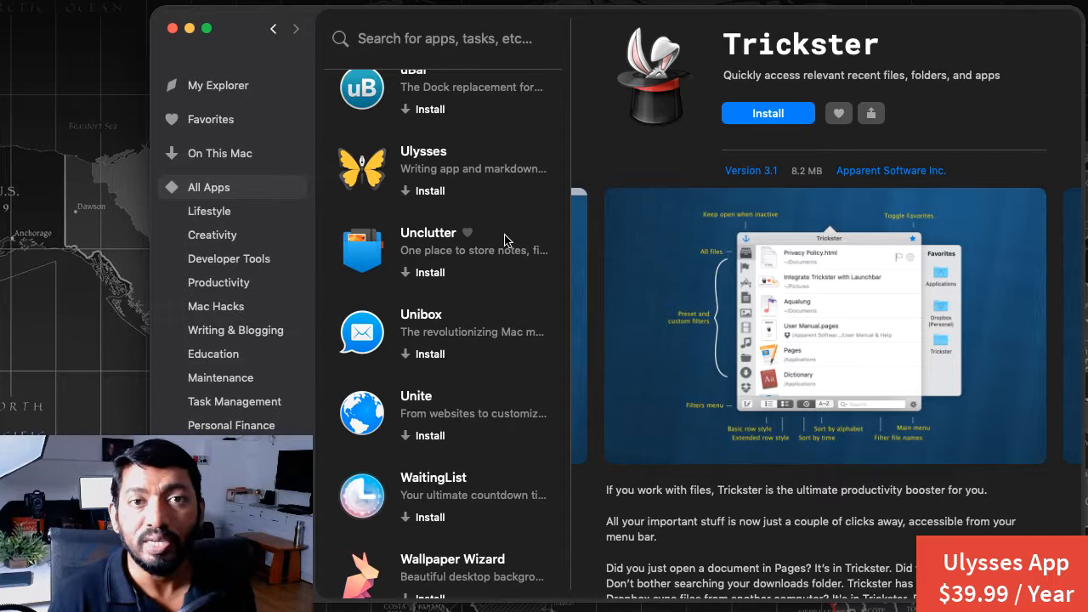
{"action": "mouse_move", "coordinate": [466, 184]}
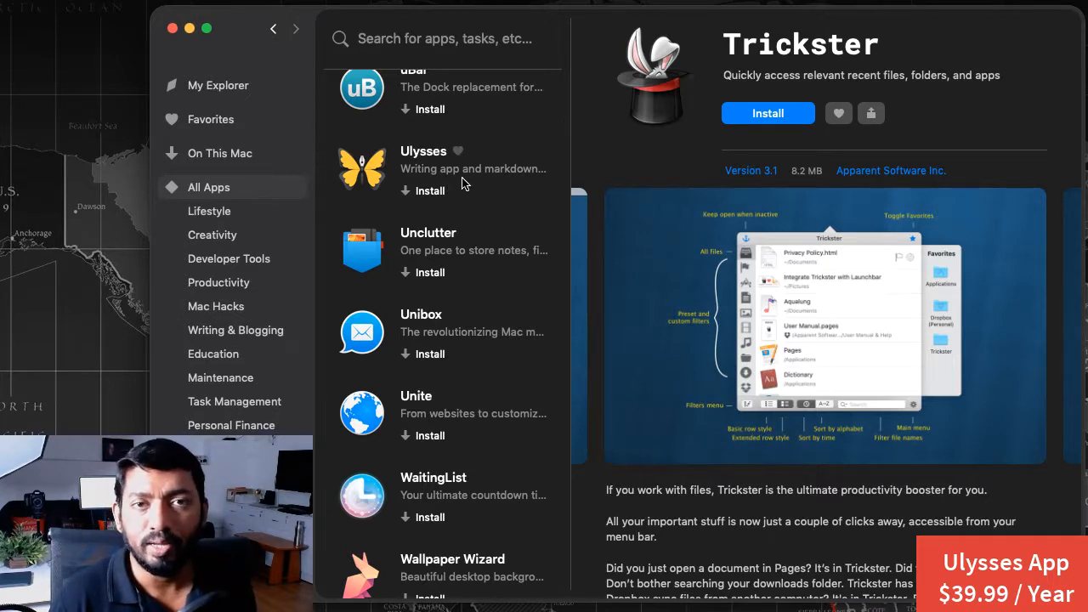
{"action": "mouse_move", "coordinate": [465, 173]}
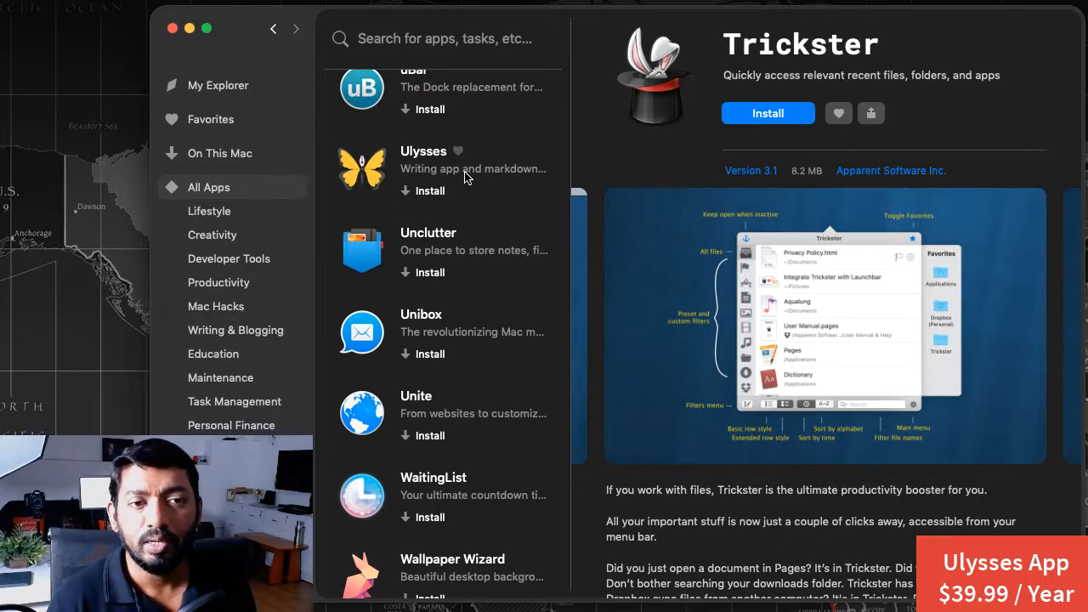
{"action": "mouse_move", "coordinate": [242, 87]}
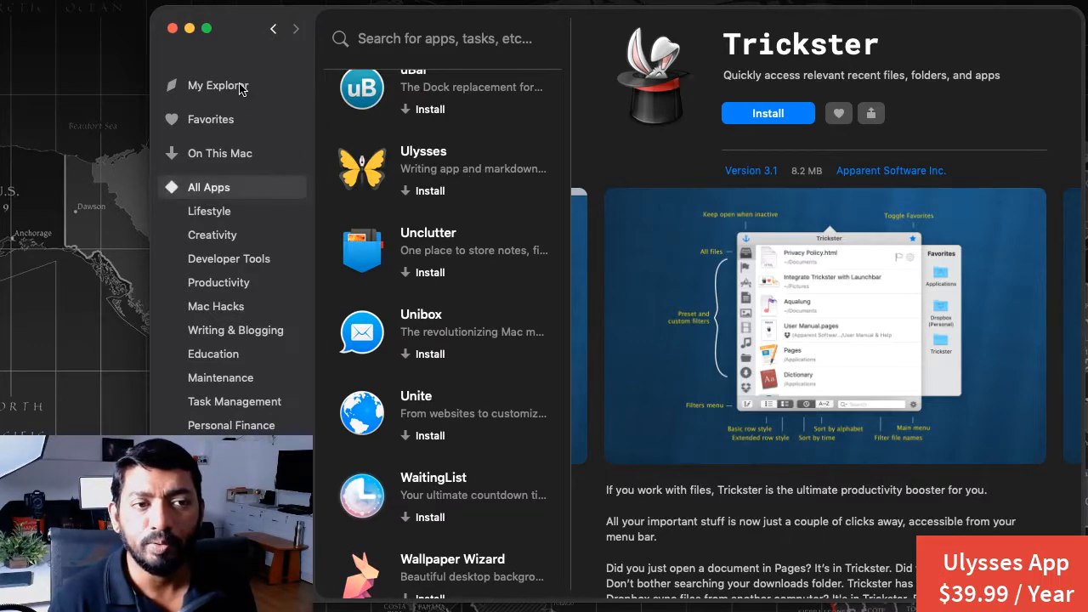
{"action": "left_click", "coordinate": [218, 86]}
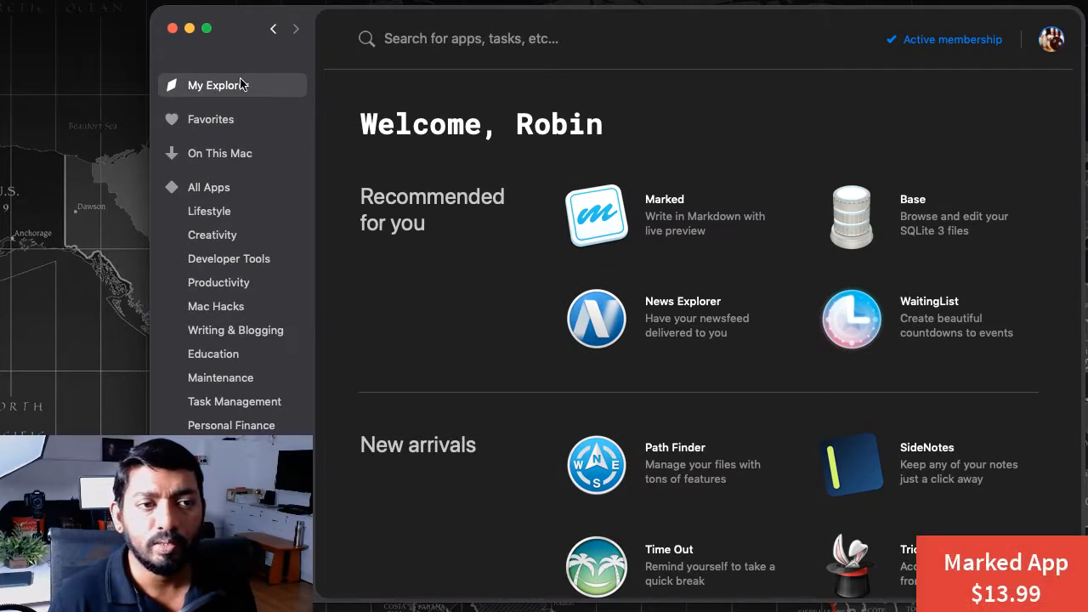
{"action": "mouse_move", "coordinate": [966, 227]}
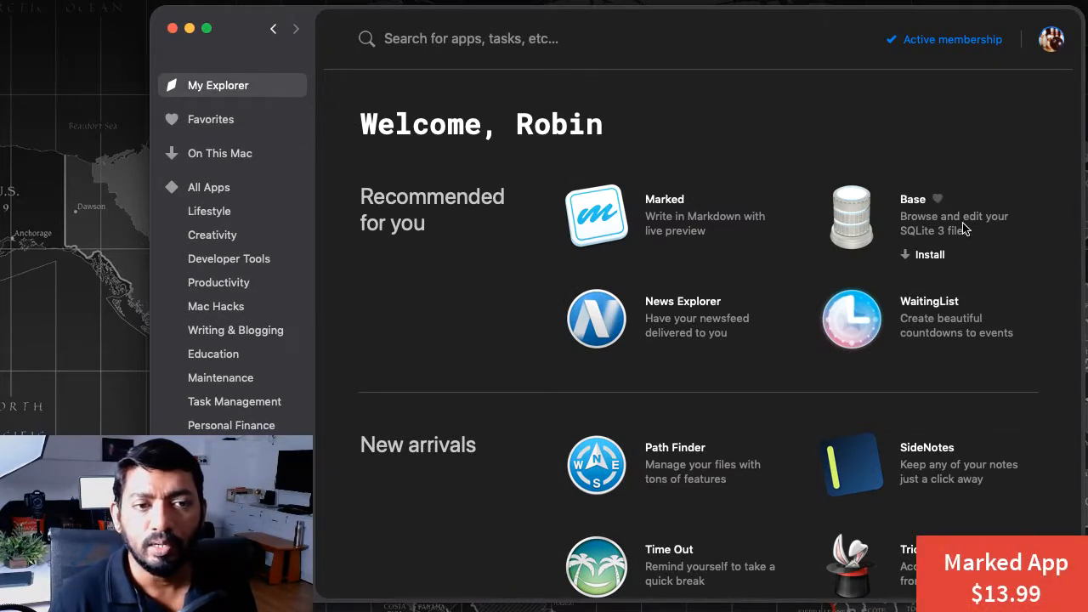
{"action": "mouse_move", "coordinate": [922, 332]}
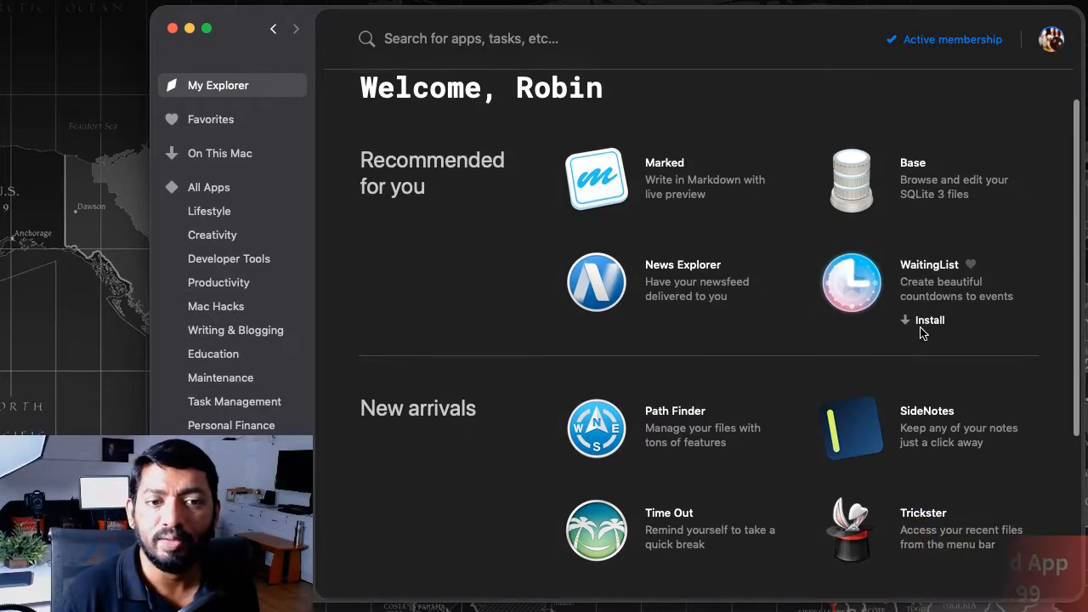
Step: Scroll the dashboard to recently updated apps, then switch to the All Apps list
{"action": "scroll", "scroll_direction": "down", "scroll_amount": 3}
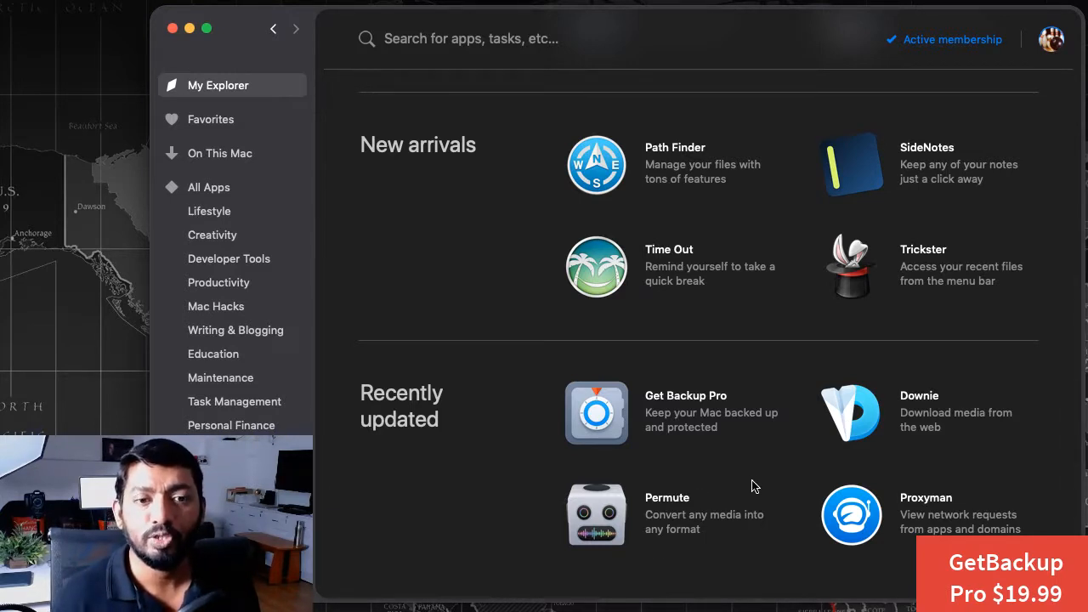
{"action": "mouse_move", "coordinate": [710, 401]}
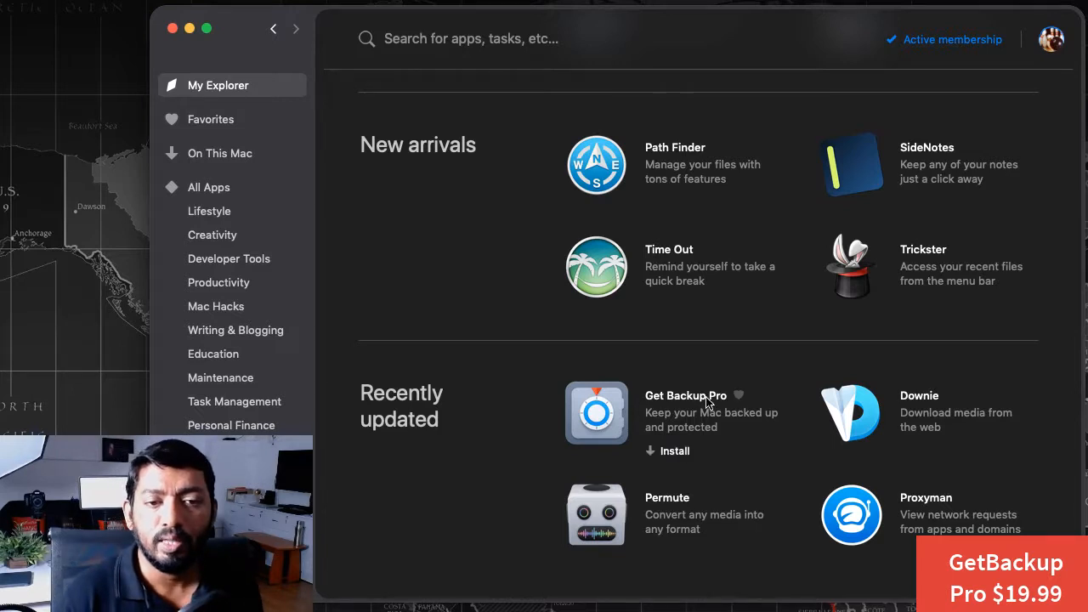
{"action": "mouse_move", "coordinate": [697, 425]}
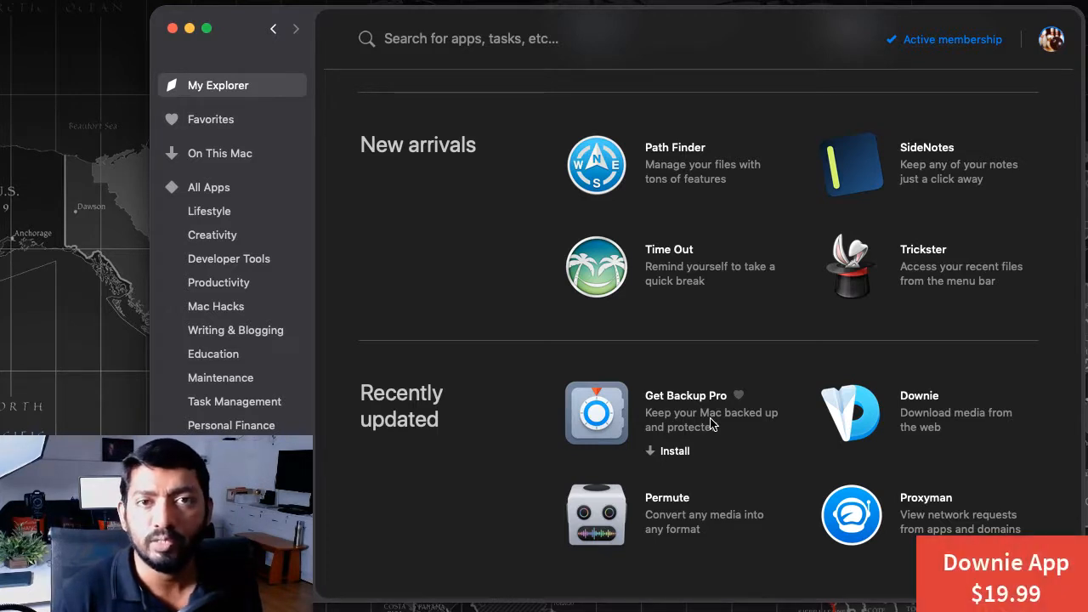
{"action": "mouse_move", "coordinate": [639, 479]}
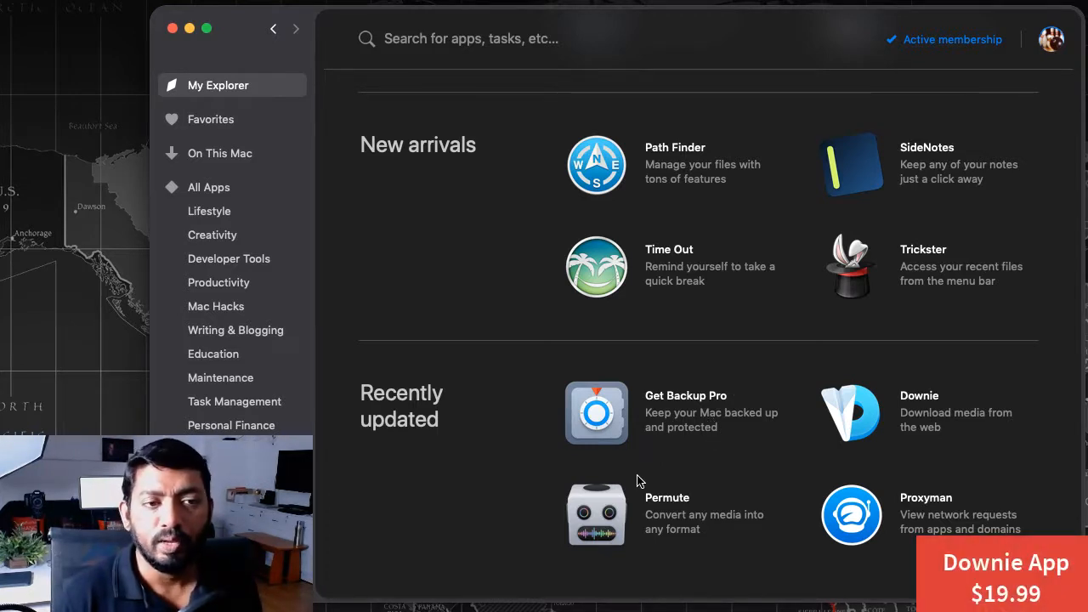
{"action": "mouse_move", "coordinate": [687, 527]}
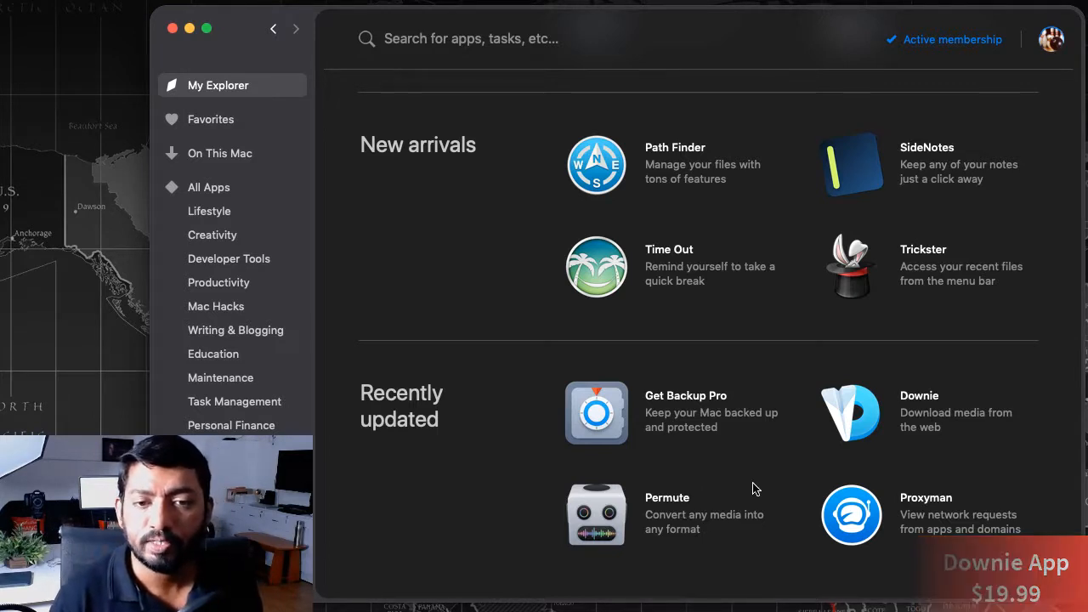
{"action": "mouse_move", "coordinate": [932, 421]}
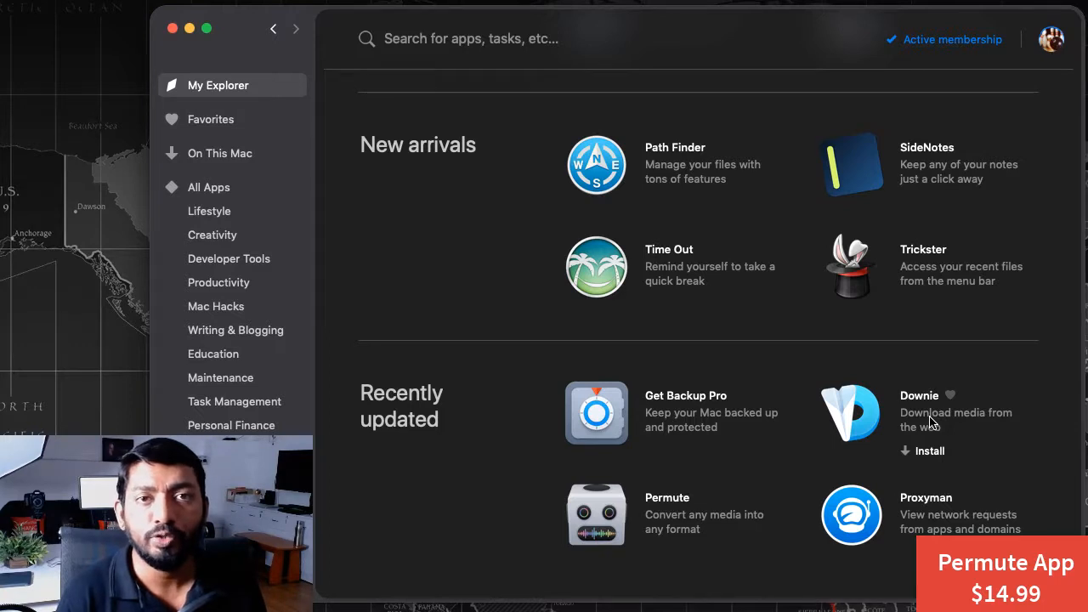
{"action": "left_click", "coordinate": [209, 187]}
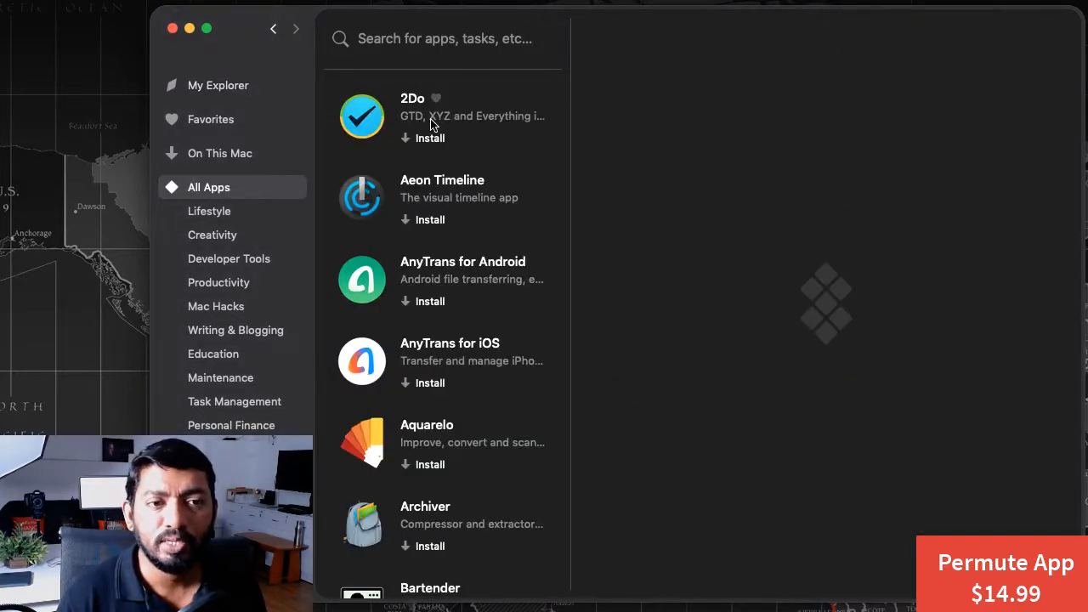
Step: View the AnyTrans for iOS detail page and read down through its description
{"action": "scroll", "scroll_direction": "down", "scroll_amount": 3}
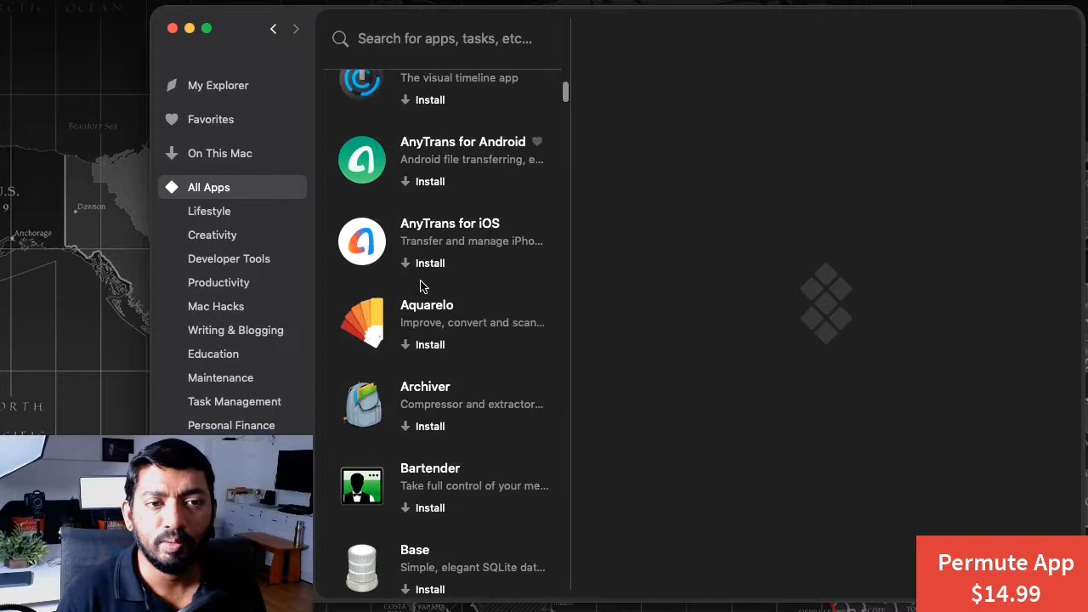
{"action": "scroll", "scroll_direction": "up", "scroll_amount": 3}
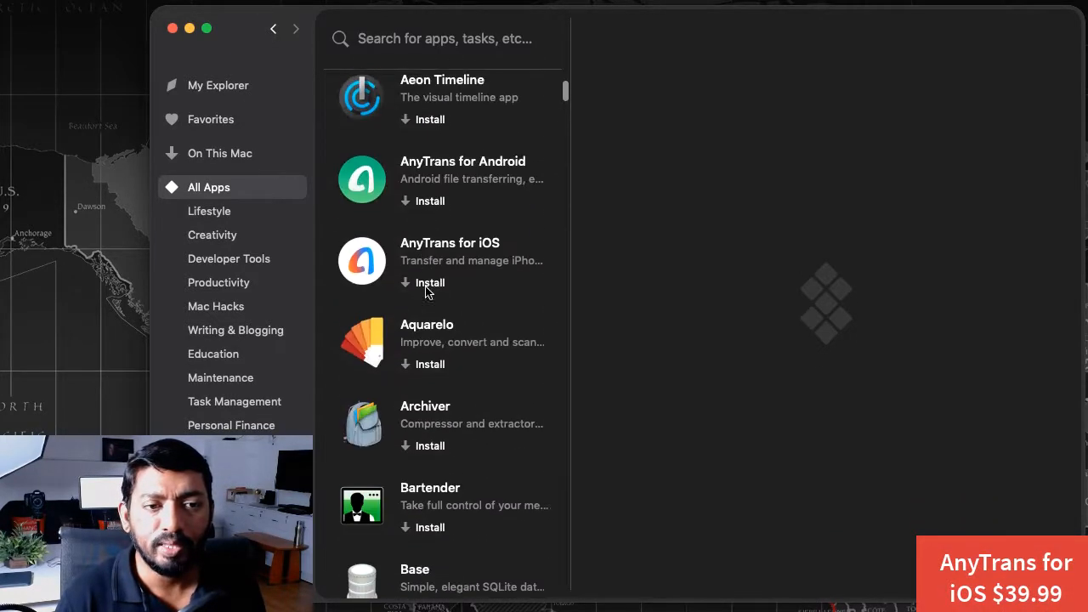
{"action": "left_click", "coordinate": [448, 255]}
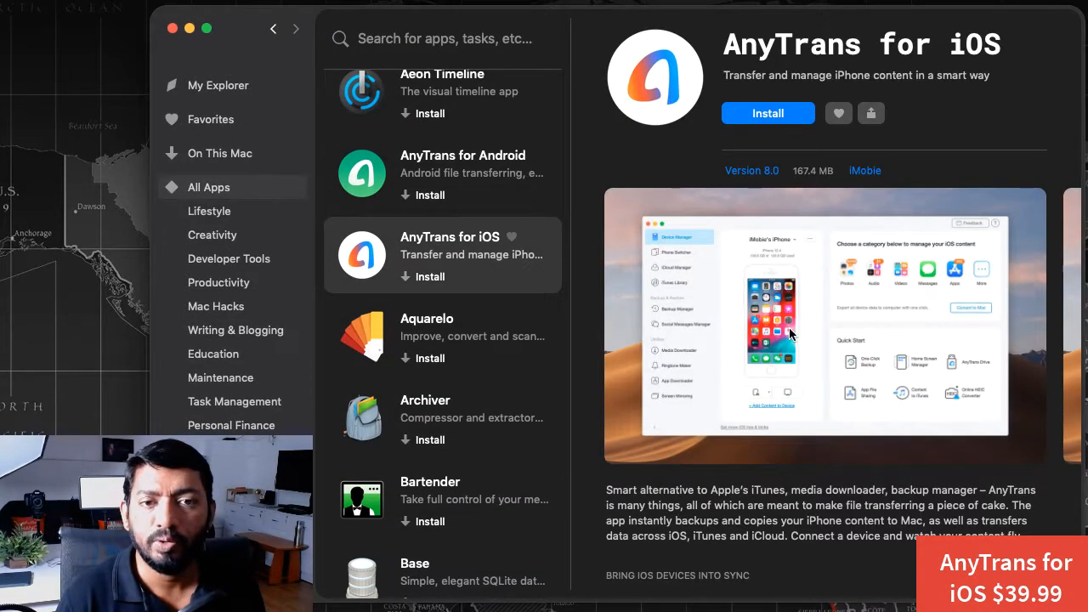
{"action": "mouse_move", "coordinate": [1064, 296]}
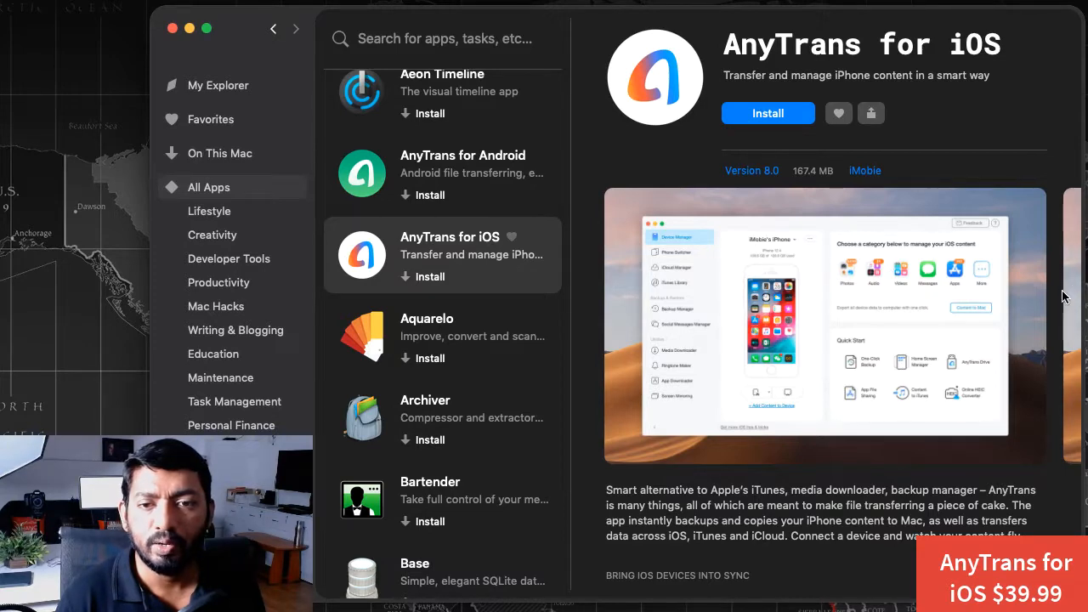
{"action": "scroll", "scroll_direction": "down", "scroll_amount": 3}
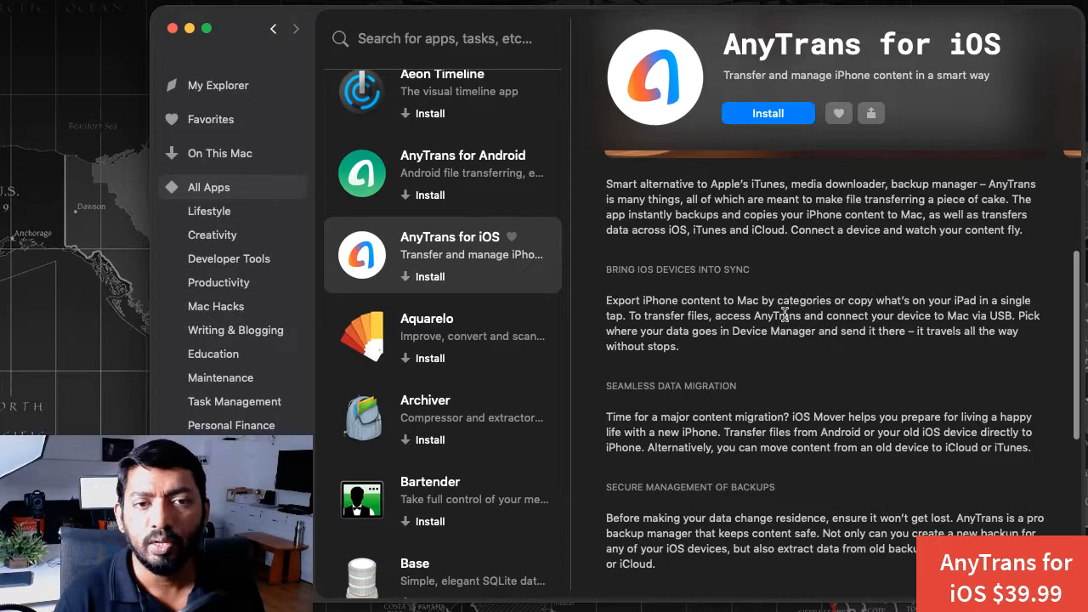
{"action": "scroll", "scroll_direction": "down", "scroll_amount": 3}
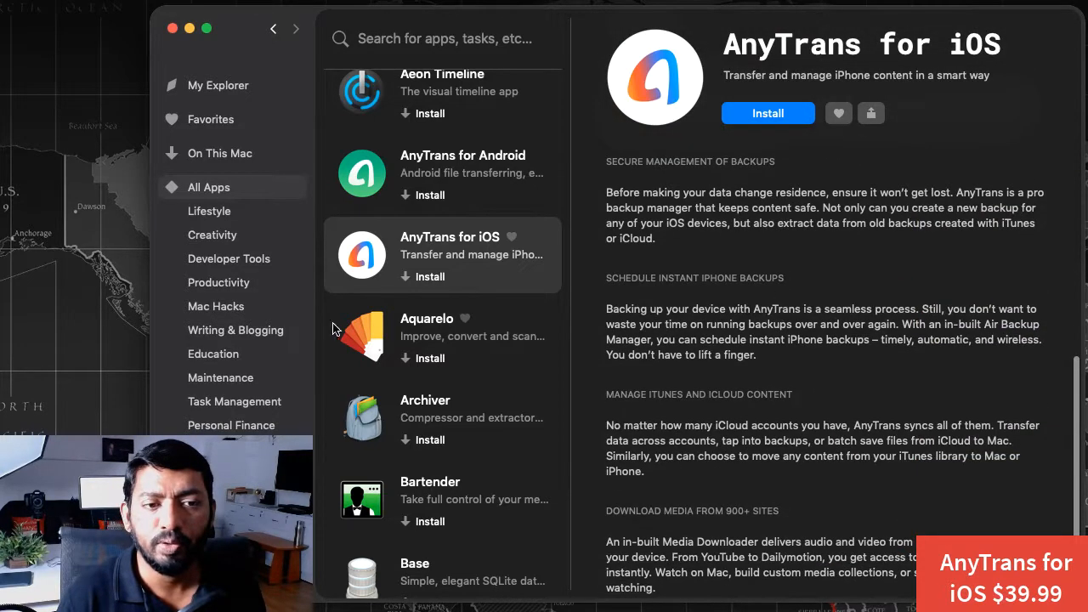
{"action": "scroll", "scroll_direction": "down", "scroll_amount": 3}
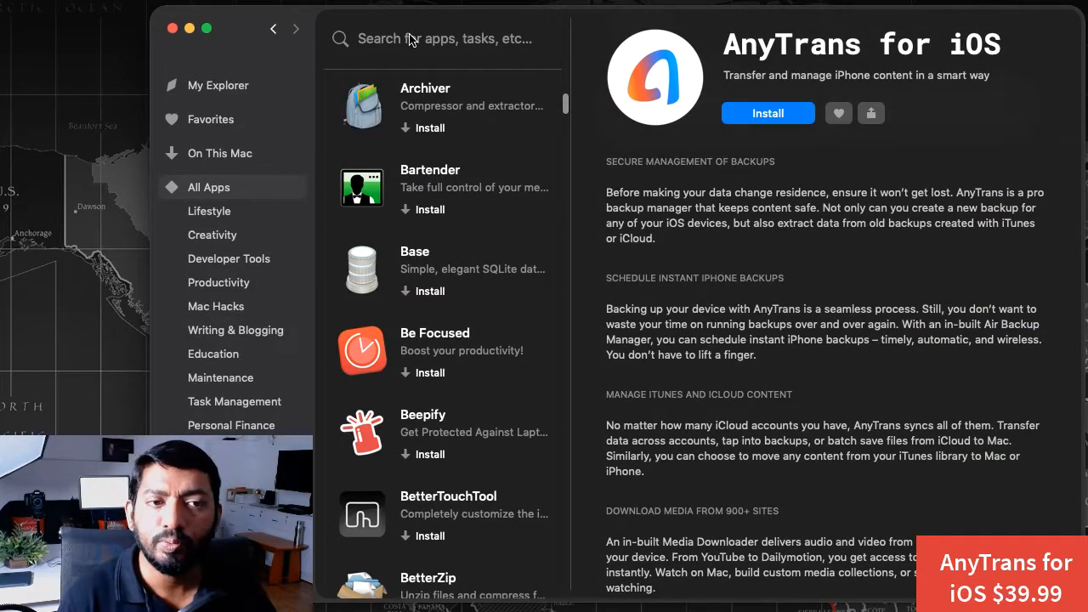
{"action": "scroll", "scroll_direction": "down", "scroll_amount": 3}
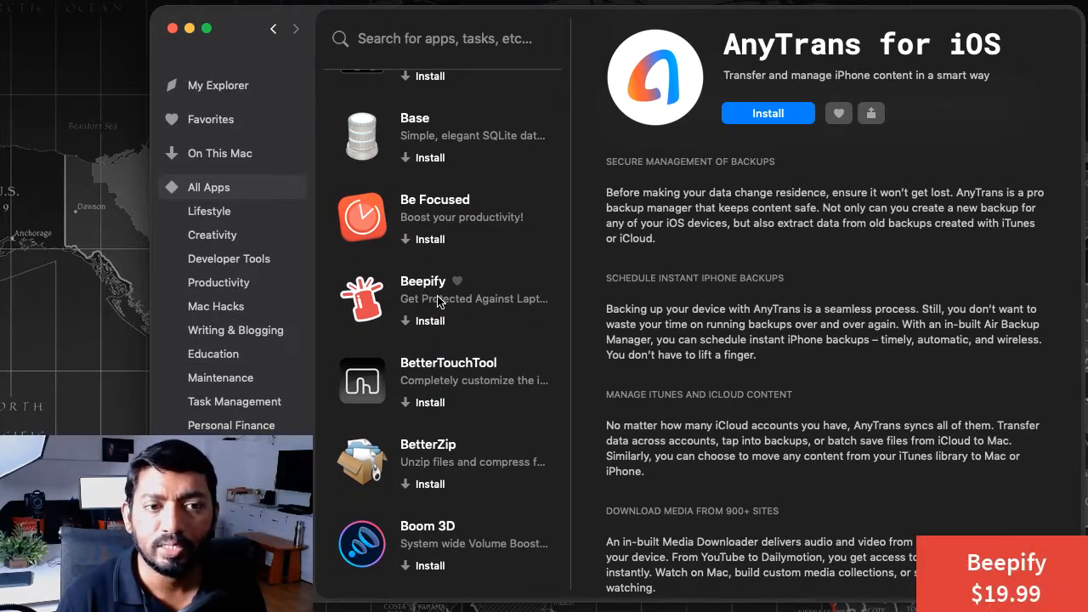
Step: Show Beepify's detail page with its description and screenshots
{"action": "left_click", "coordinate": [422, 289]}
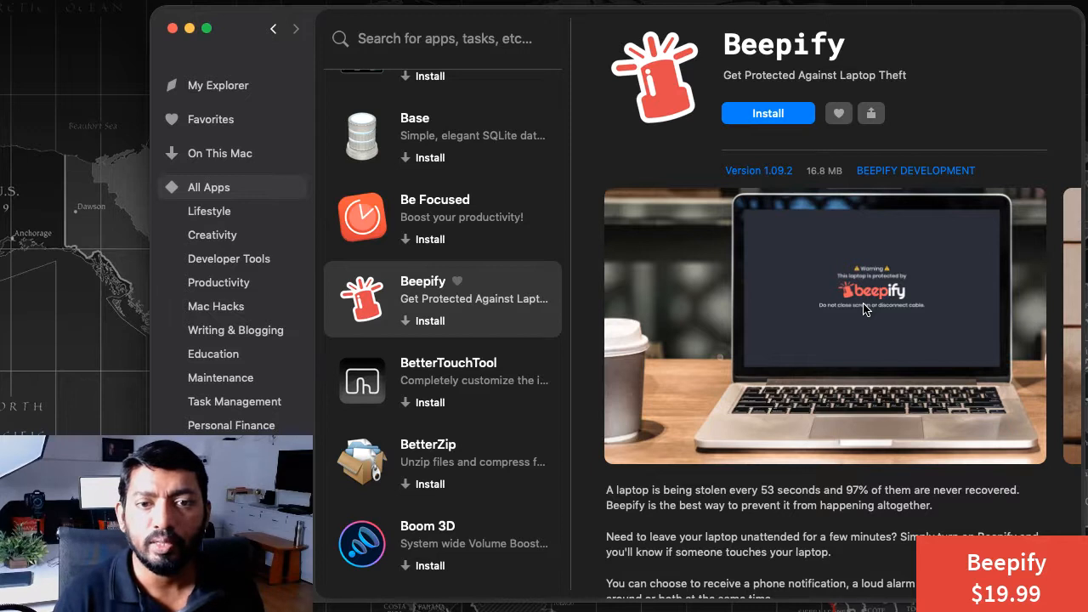
{"action": "mouse_move", "coordinate": [853, 317]}
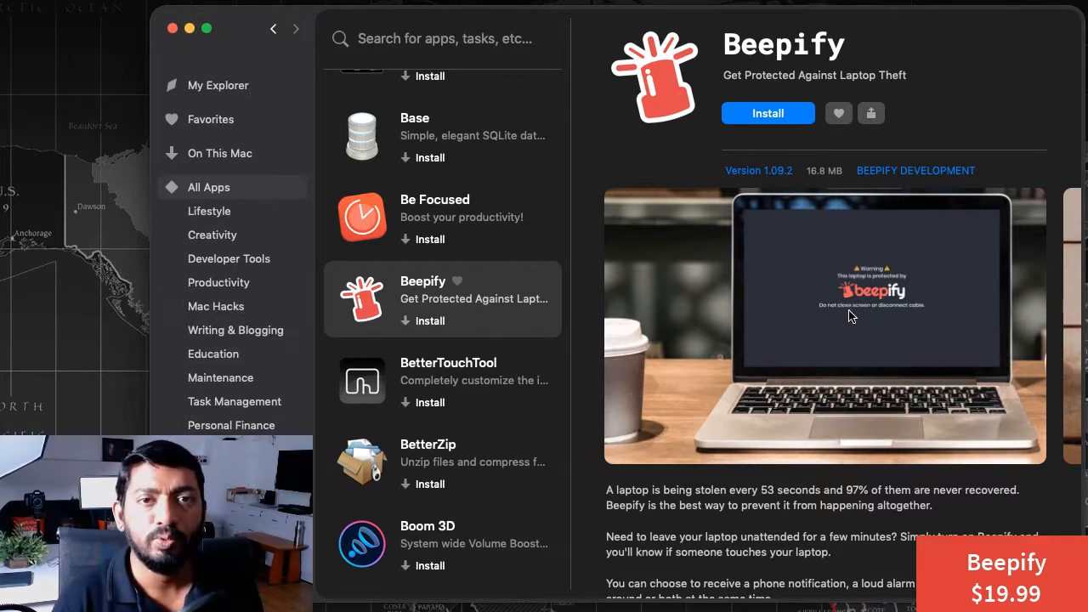
{"action": "mouse_move", "coordinate": [846, 334]}
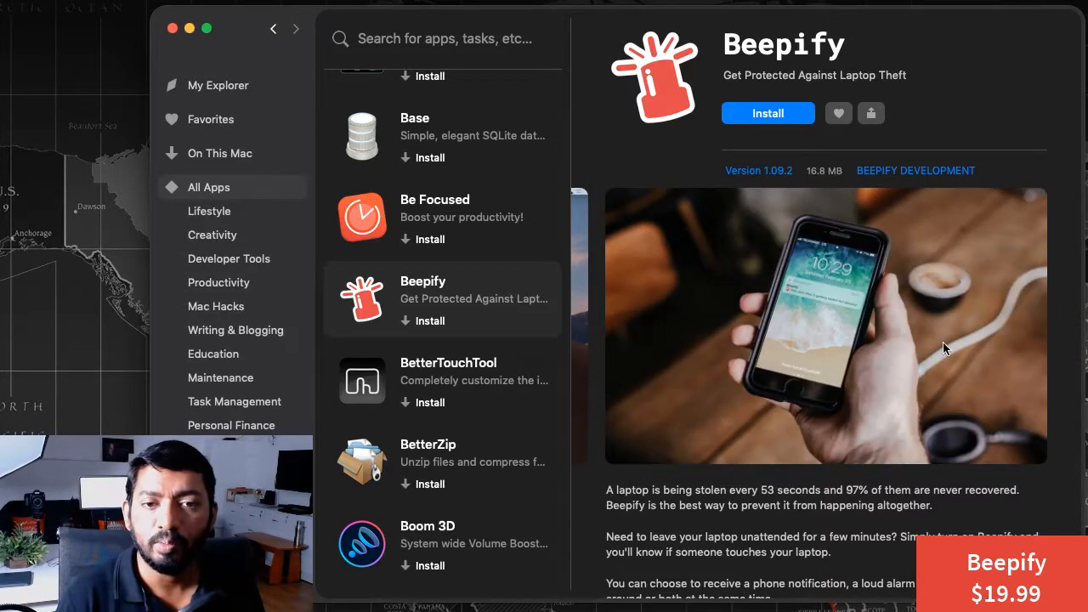
{"action": "mouse_move", "coordinate": [456, 381]}
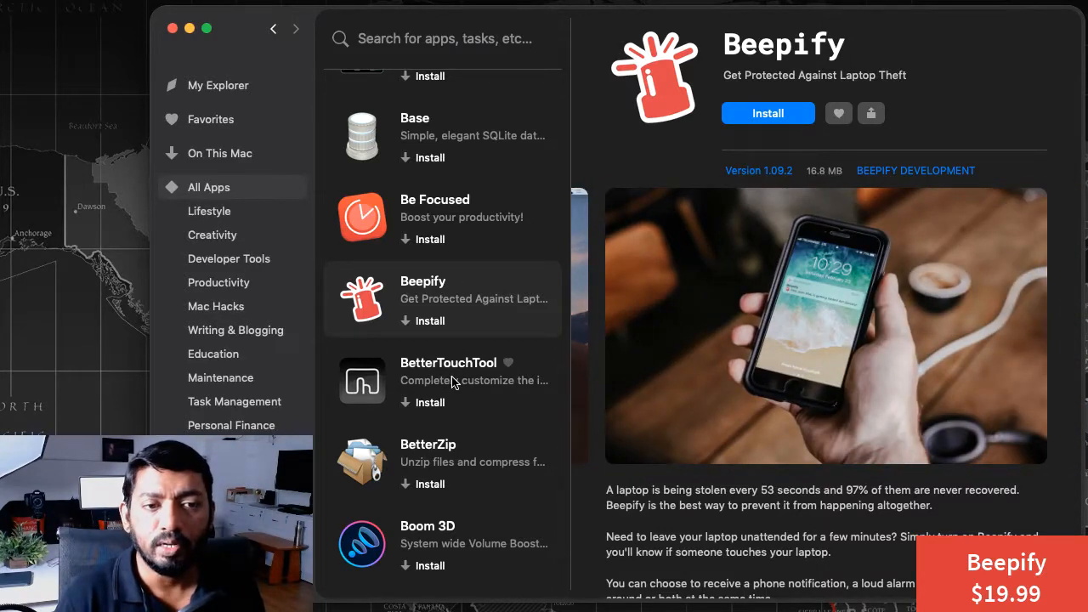
Step: View BetterTouchTool's details, then show the Boom 3D detail page
{"action": "left_click", "coordinate": [449, 381]}
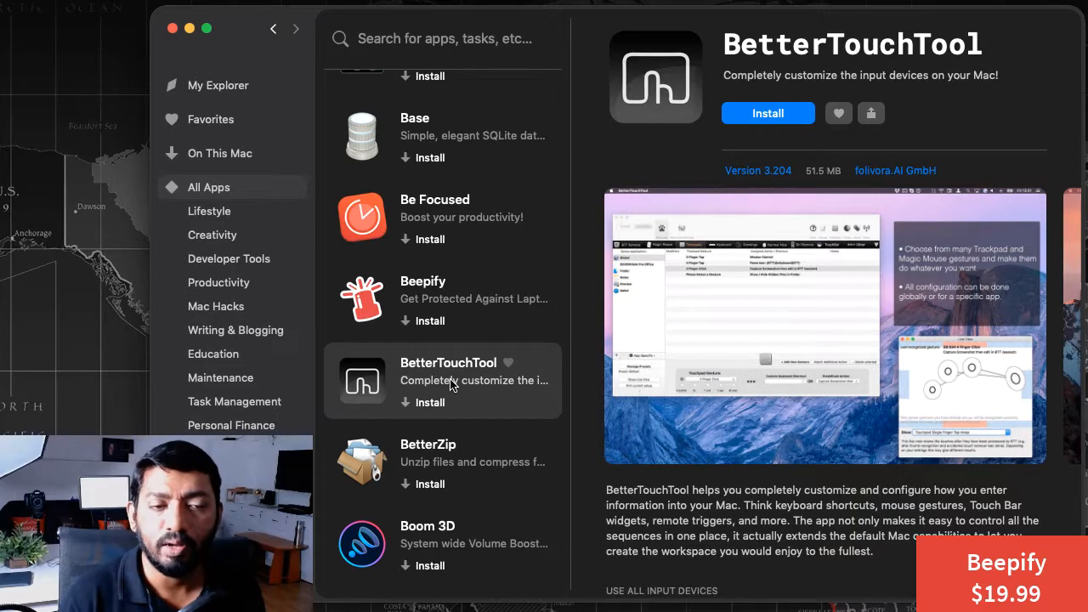
{"action": "scroll", "scroll_direction": "down", "scroll_amount": 3}
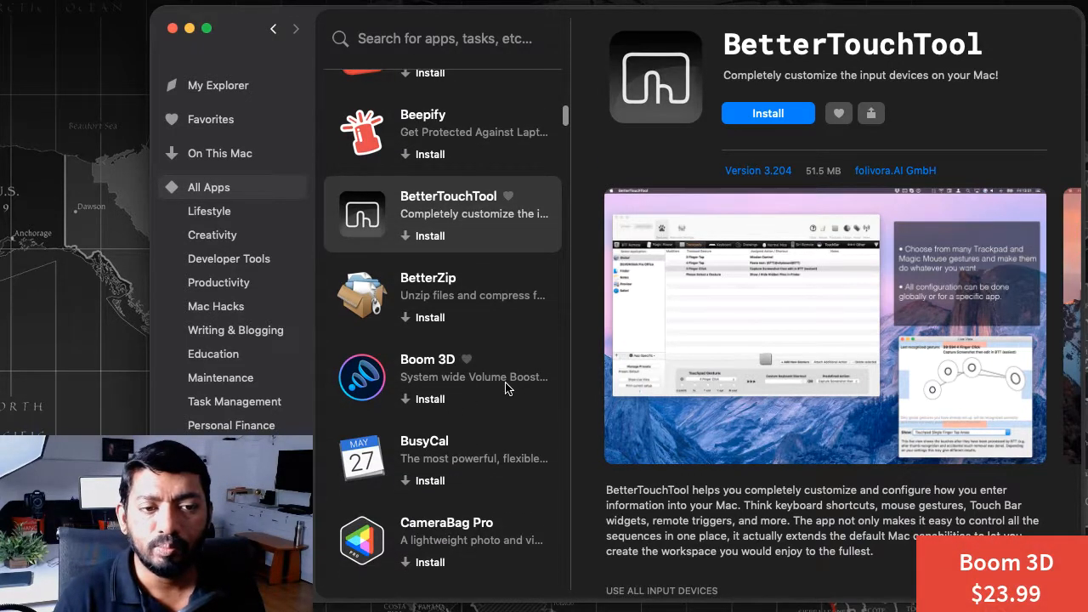
{"action": "left_click", "coordinate": [442, 377]}
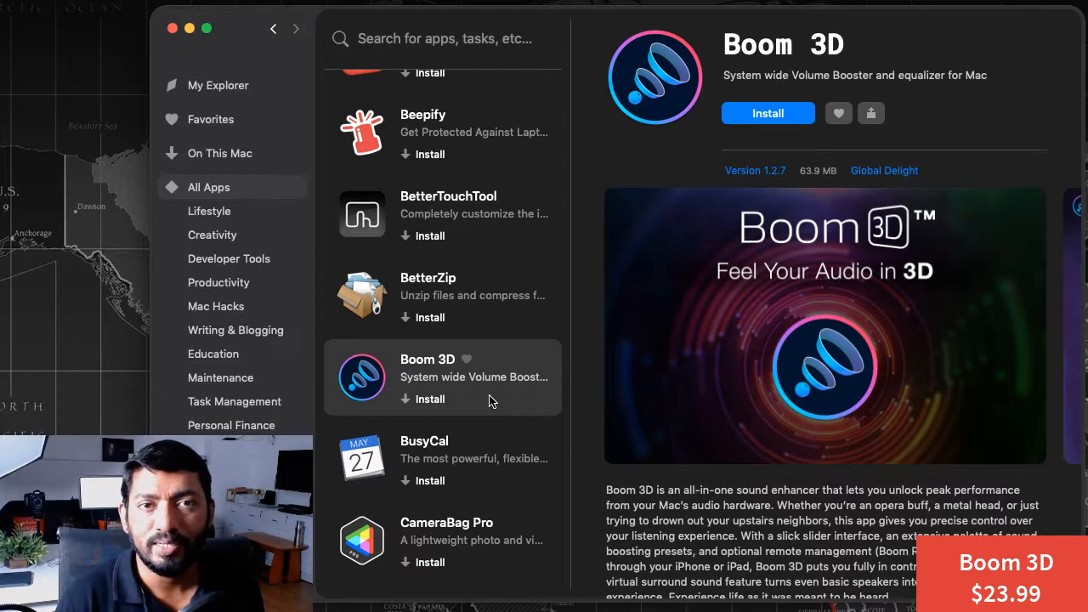
{"action": "mouse_move", "coordinate": [440, 384]}
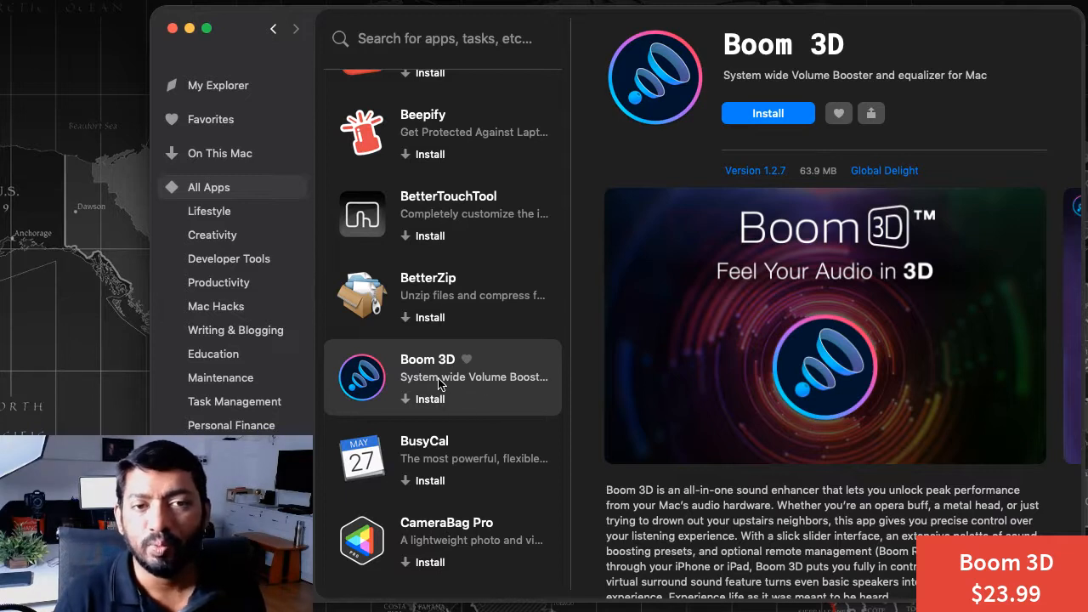
{"action": "mouse_move", "coordinate": [441, 399]}
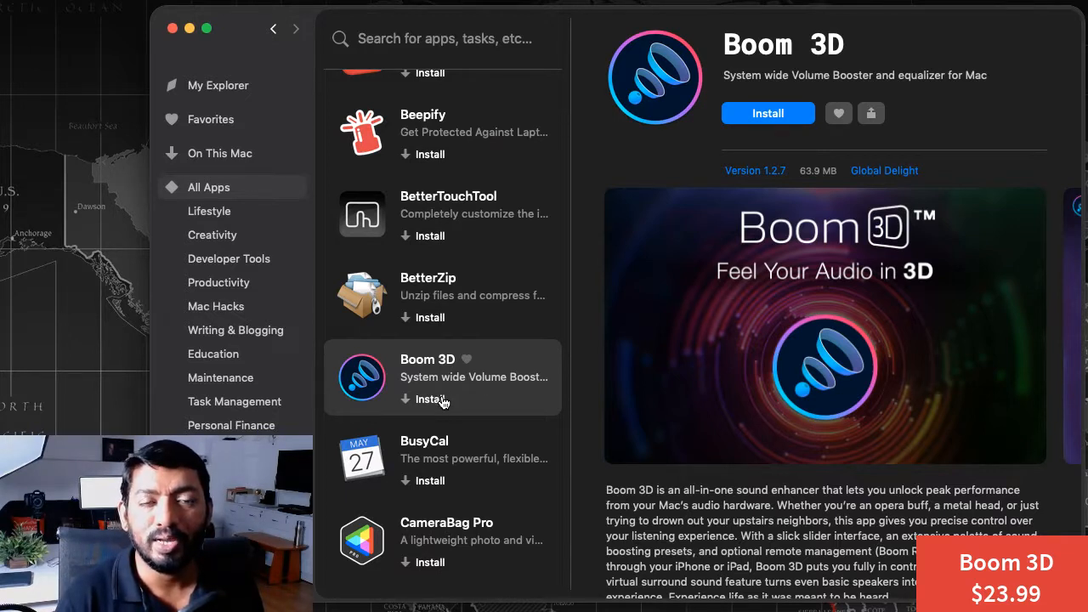
{"action": "mouse_move", "coordinate": [450, 428]}
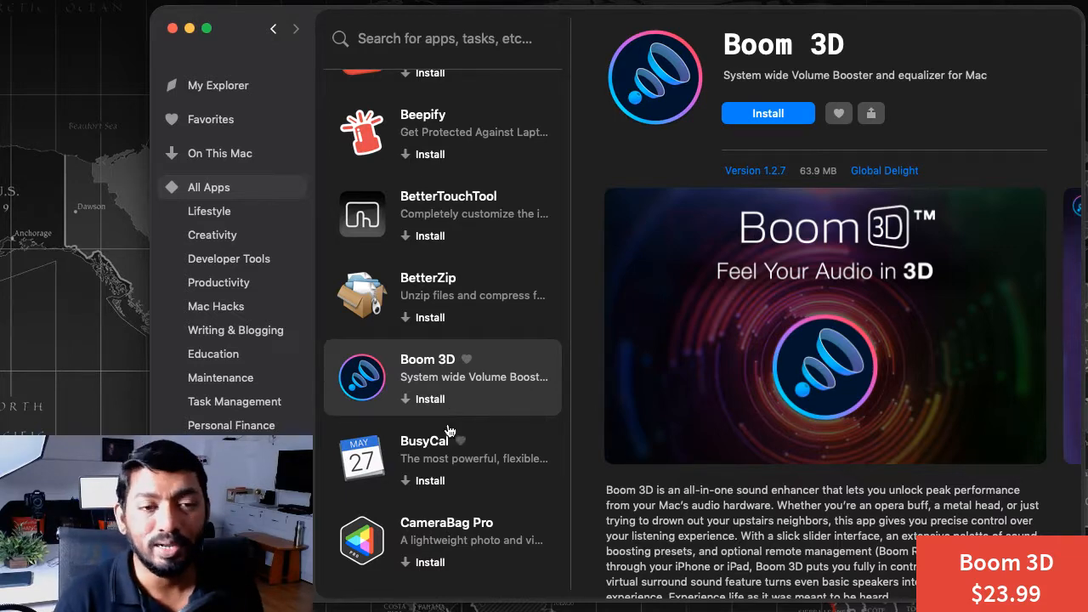
{"action": "scroll", "scroll_direction": "down", "scroll_amount": 3}
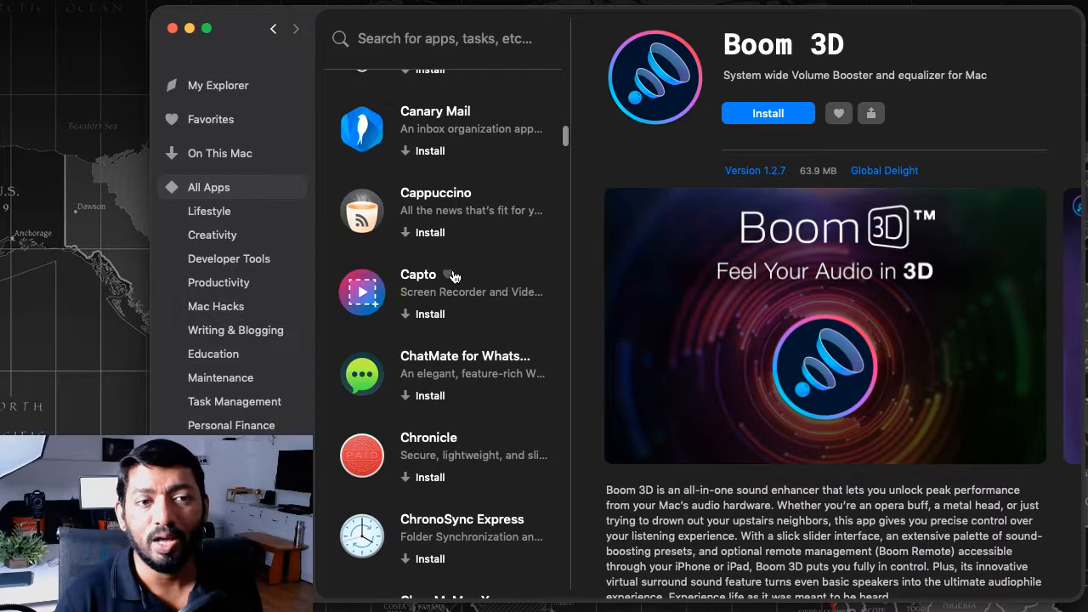
{"action": "mouse_move", "coordinate": [466, 286]}
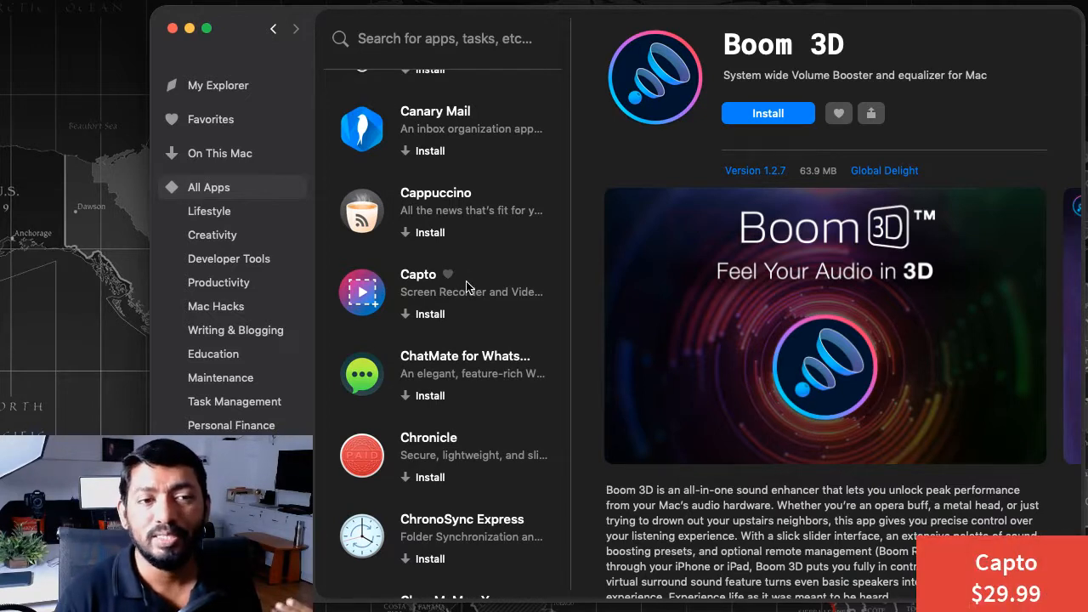
{"action": "scroll", "scroll_direction": "down", "scroll_amount": 3}
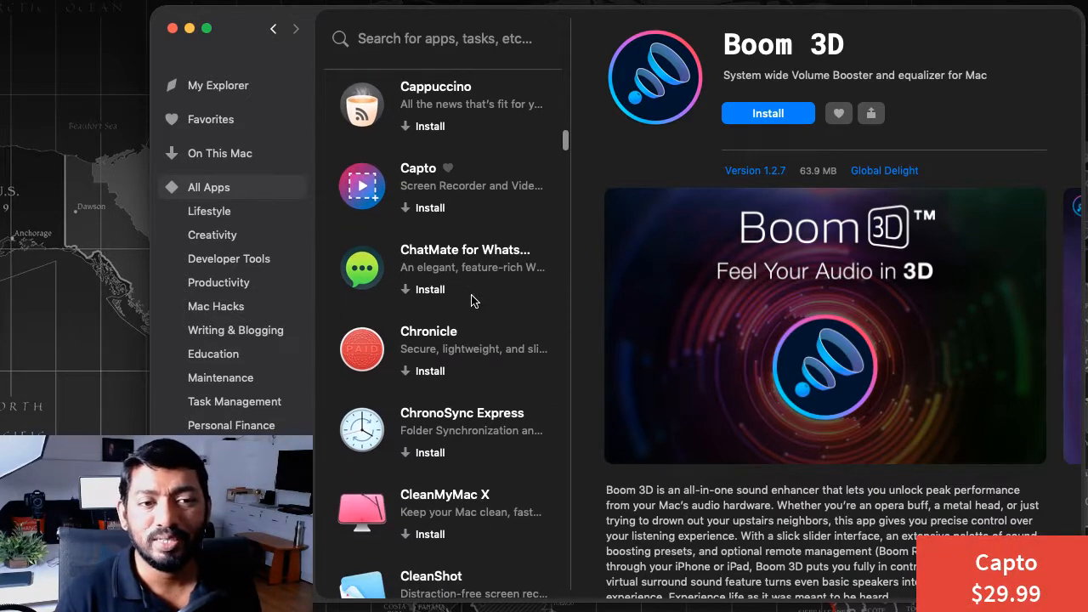
{"action": "scroll", "scroll_direction": "up", "scroll_amount": 3}
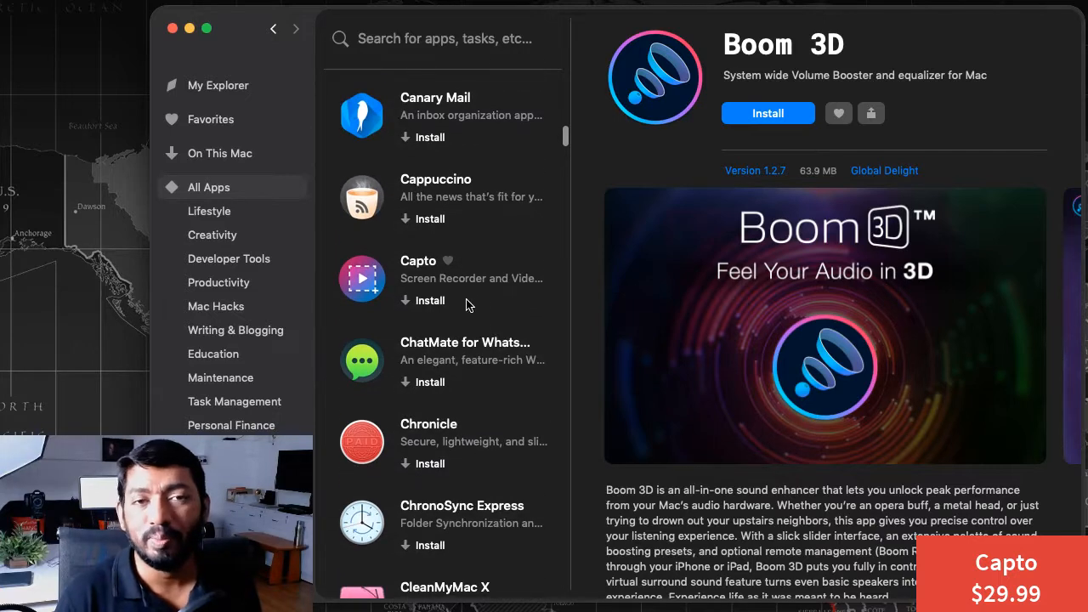
{"action": "scroll", "scroll_direction": "up", "scroll_amount": 3}
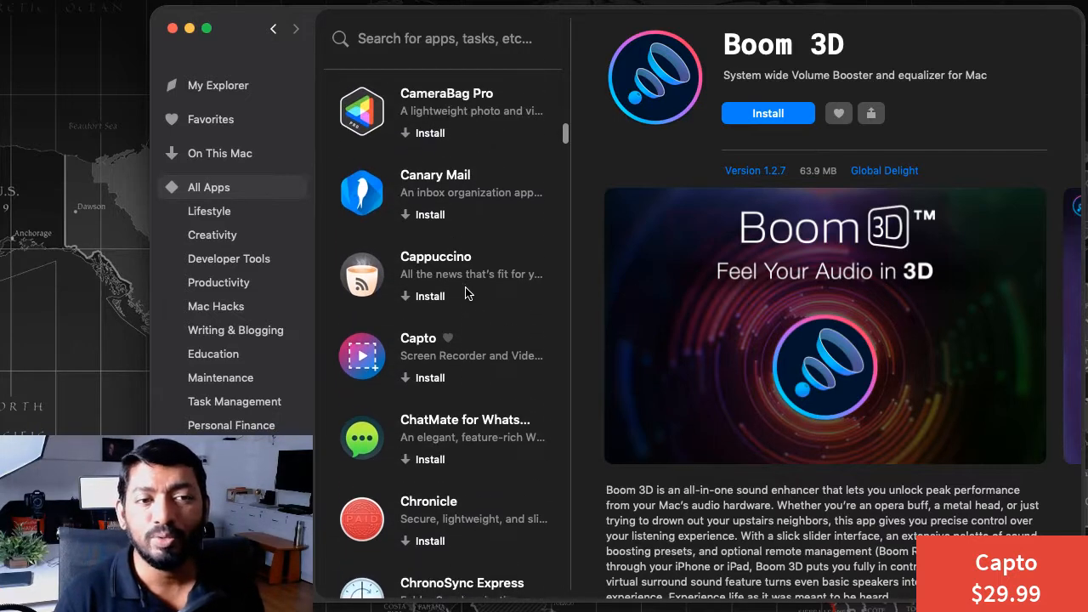
{"action": "scroll", "scroll_direction": "down", "scroll_amount": 3}
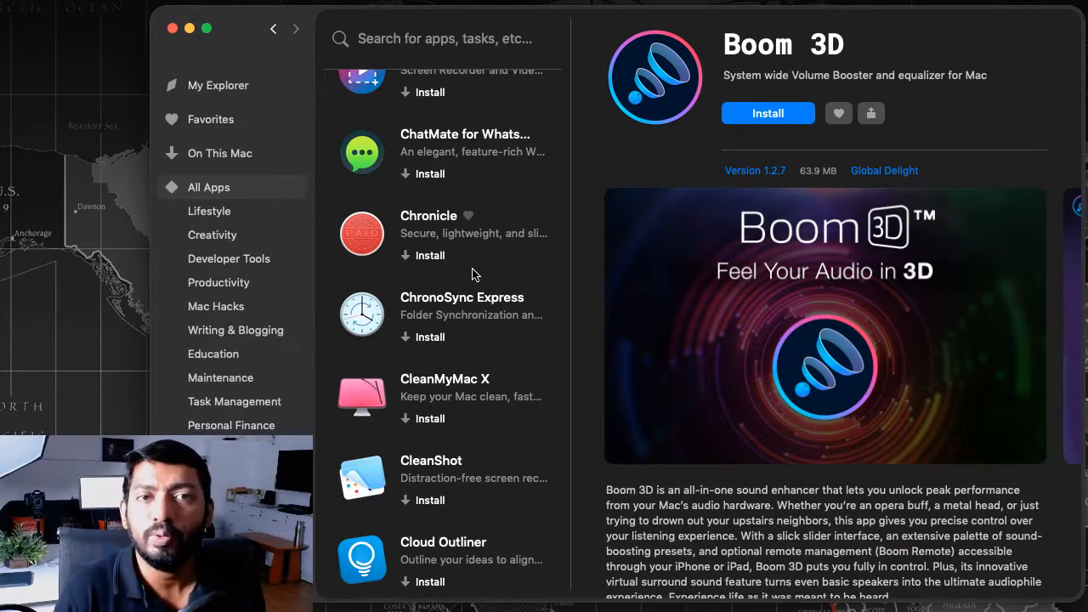
{"action": "scroll", "scroll_direction": "down", "scroll_amount": 3}
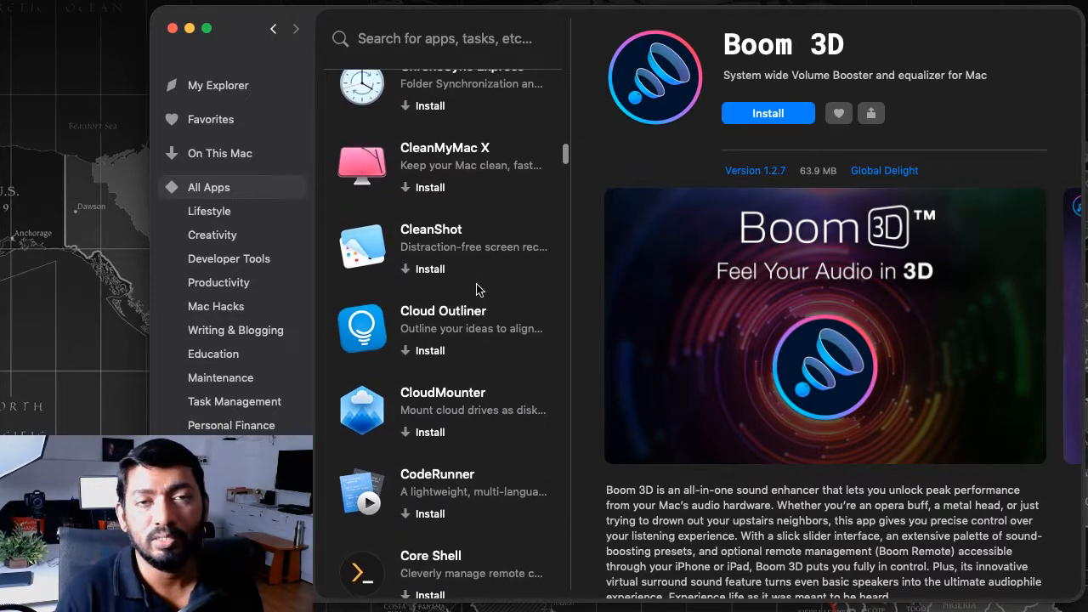
{"action": "mouse_move", "coordinate": [473, 170]}
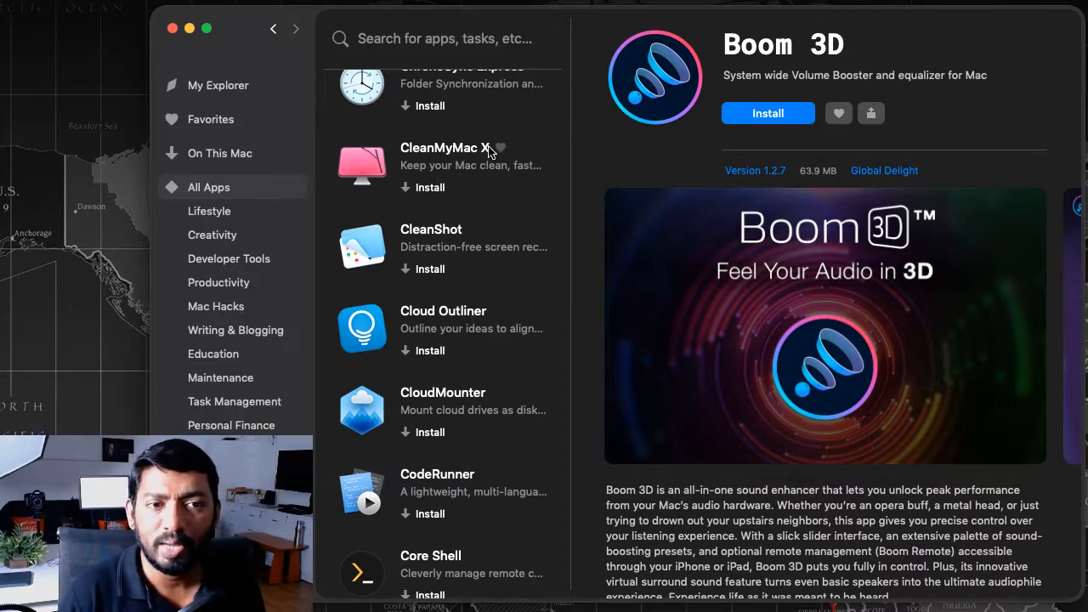
{"action": "mouse_move", "coordinate": [446, 169]}
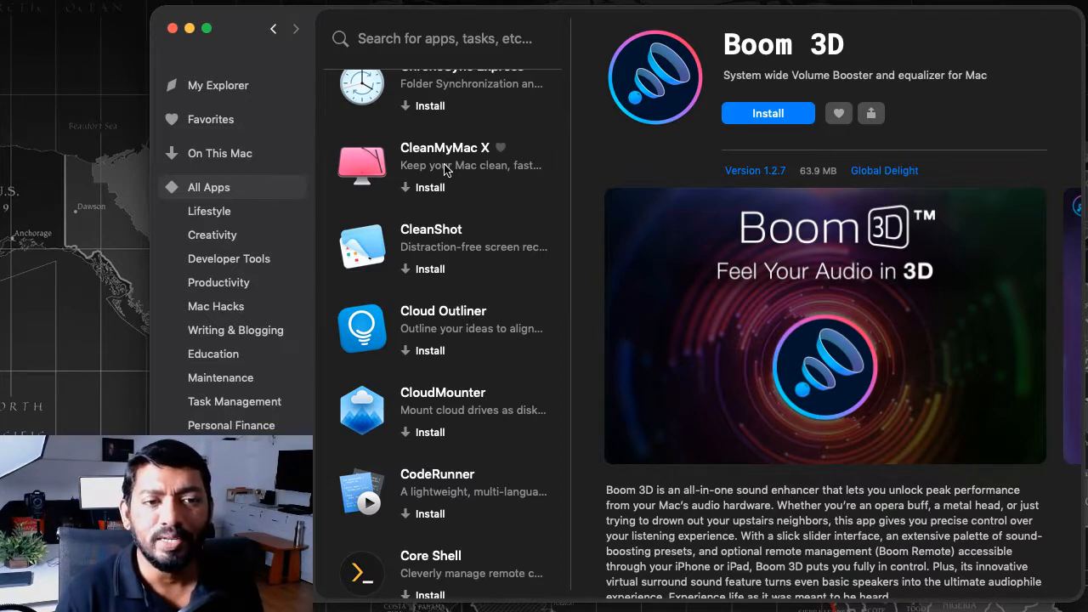
{"action": "scroll", "scroll_direction": "down", "scroll_amount": 3}
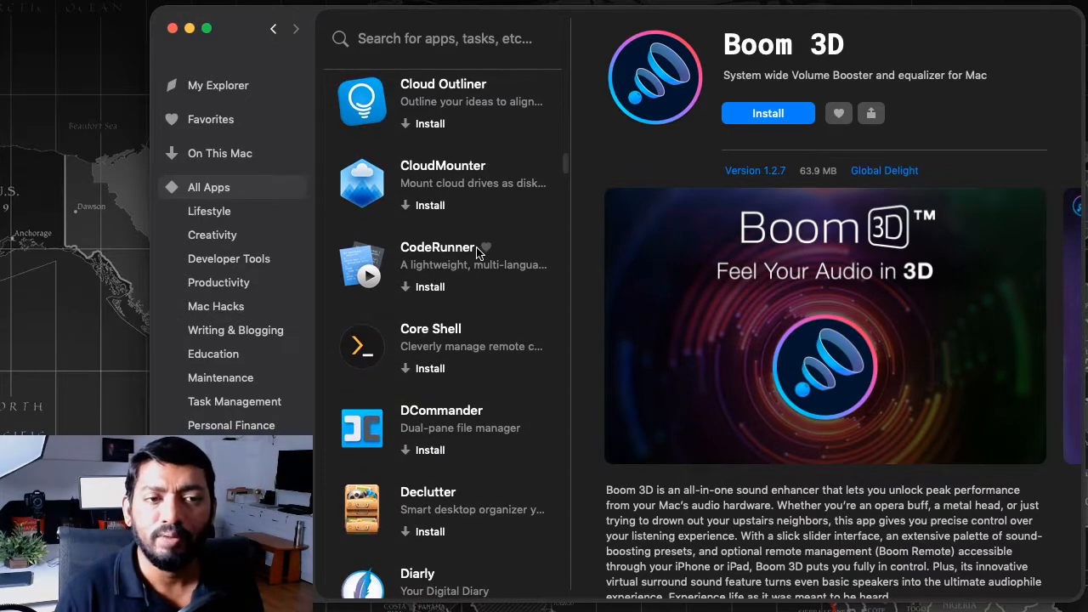
{"action": "scroll", "scroll_direction": "down", "scroll_amount": 3}
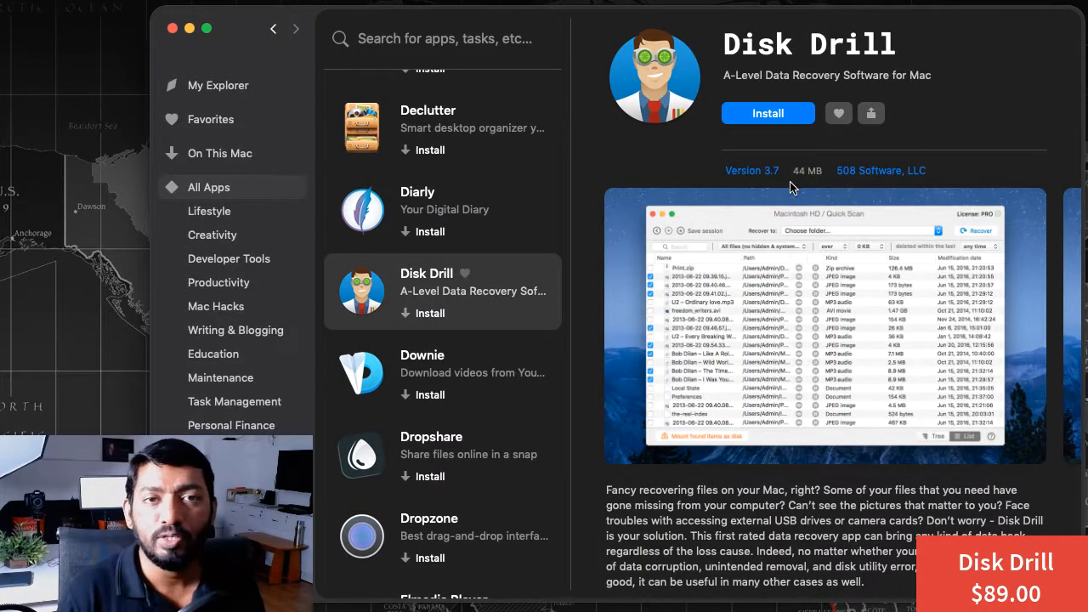
{"action": "mouse_move", "coordinate": [847, 357]}
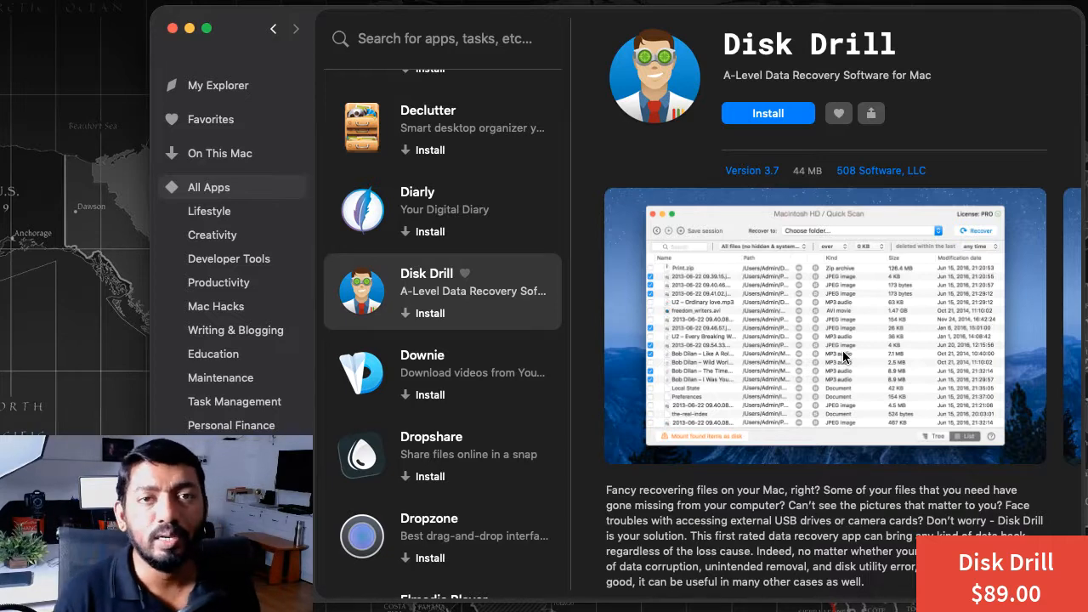
Step: Read down Disk Drill's description, then show Downie's video downloader page
{"action": "scroll", "scroll_direction": "down", "scroll_amount": 3}
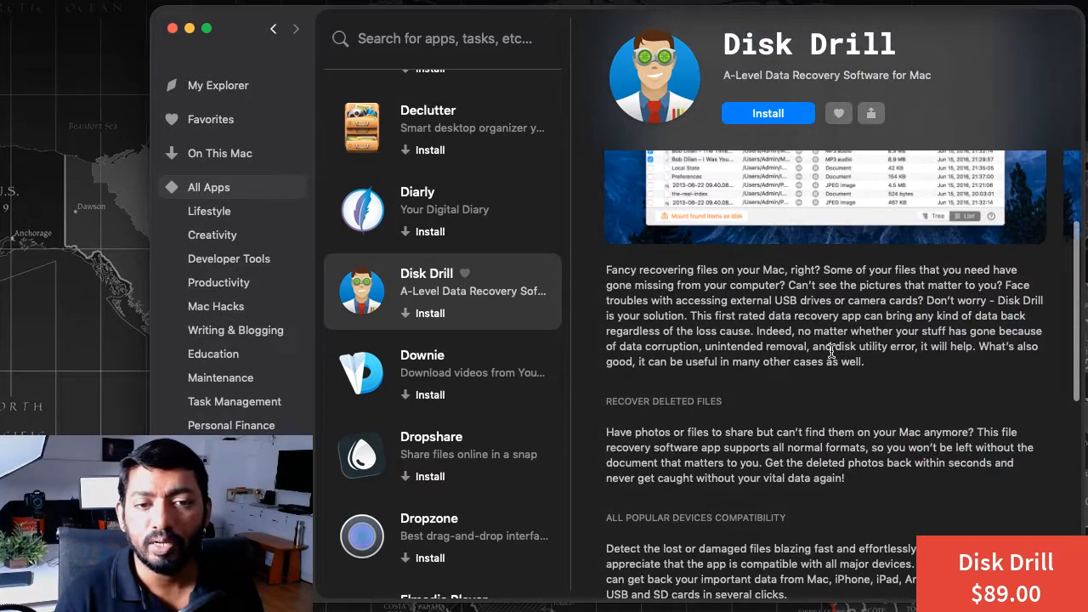
{"action": "scroll", "scroll_direction": "down", "scroll_amount": 3}
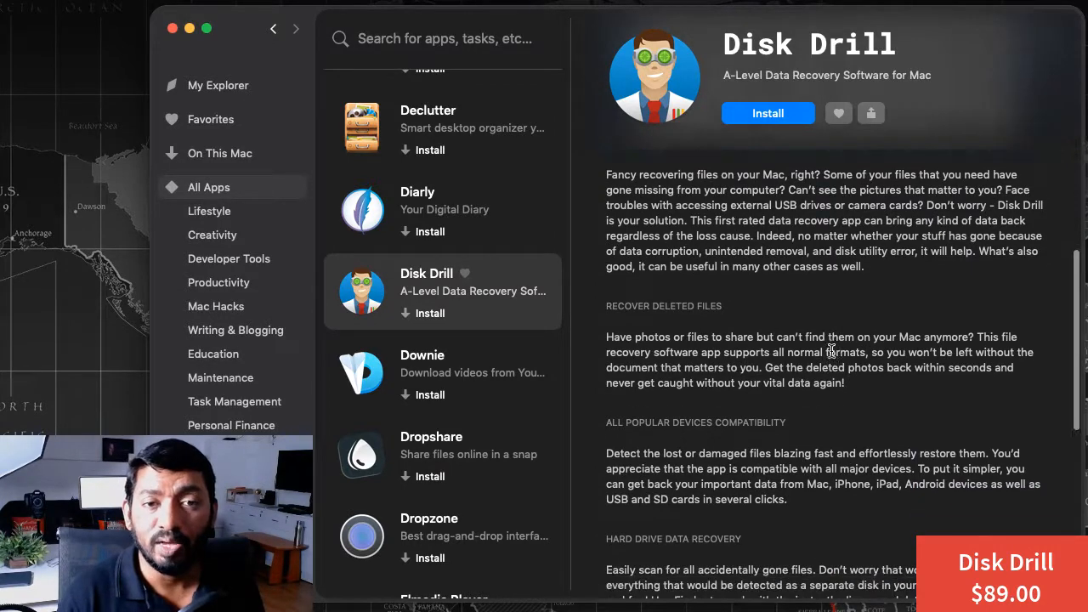
{"action": "left_click", "coordinate": [442, 372]}
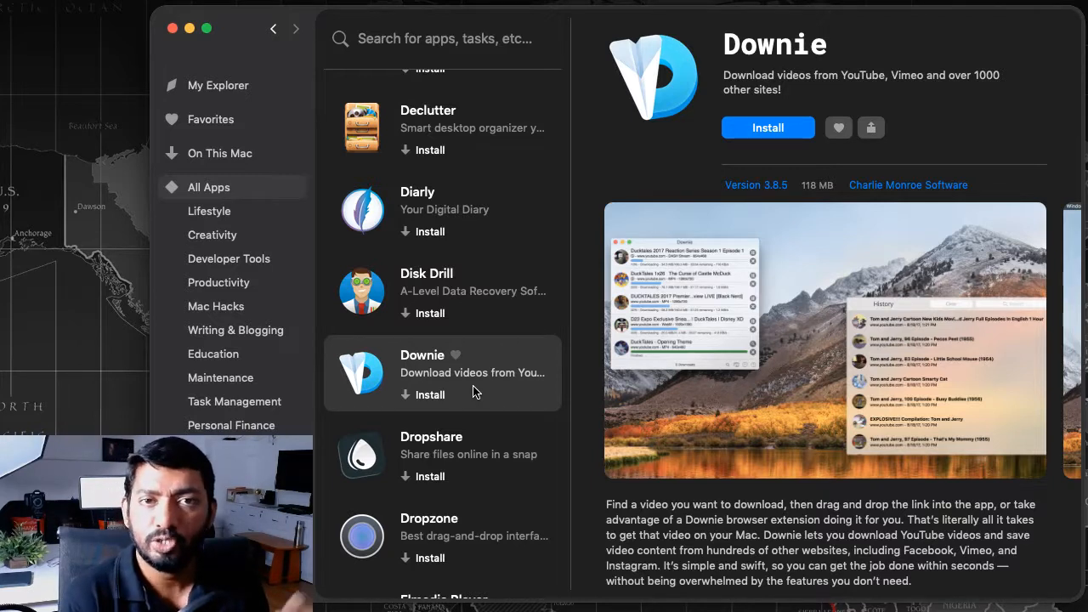
Step: View Dropshare's details, then Endurance's battery life page, scrolling on past it
{"action": "scroll", "scroll_direction": "down", "scroll_amount": 3}
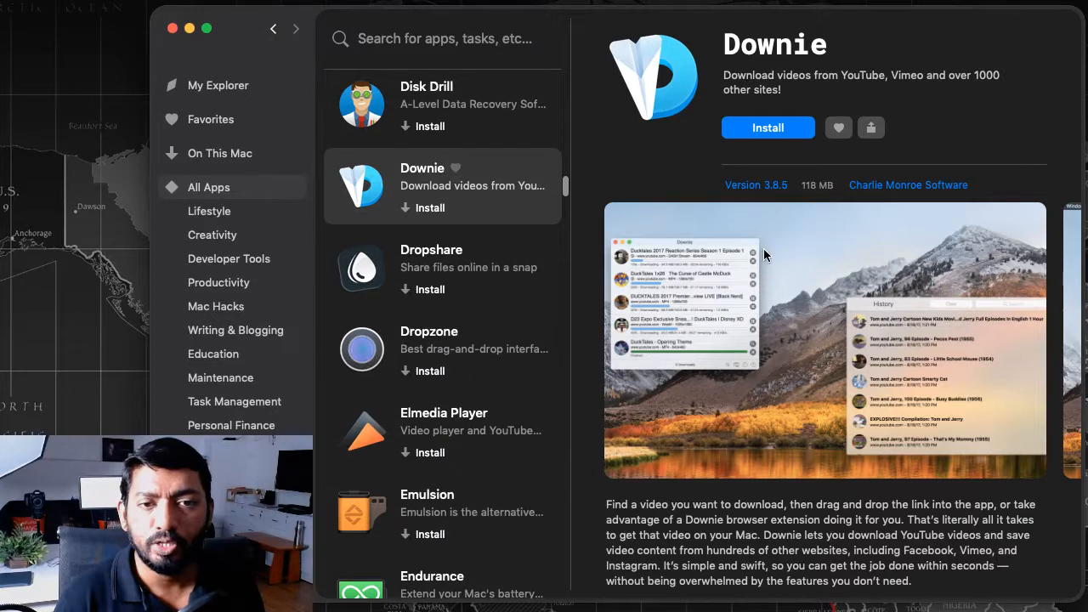
{"action": "mouse_move", "coordinate": [457, 271]}
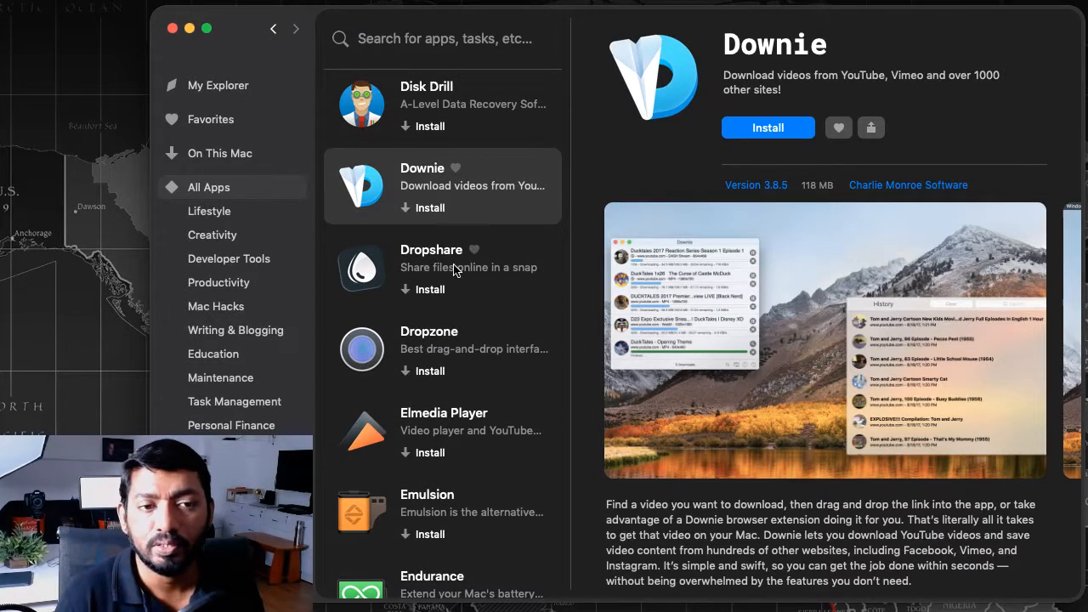
{"action": "left_click", "coordinate": [442, 267]}
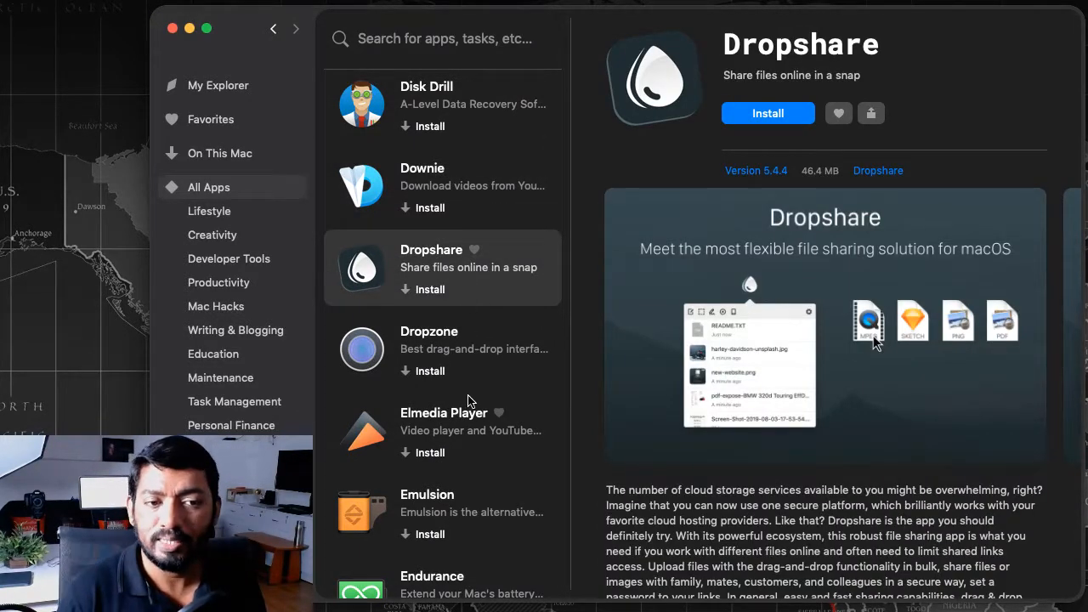
{"action": "scroll", "scroll_direction": "down", "scroll_amount": 3}
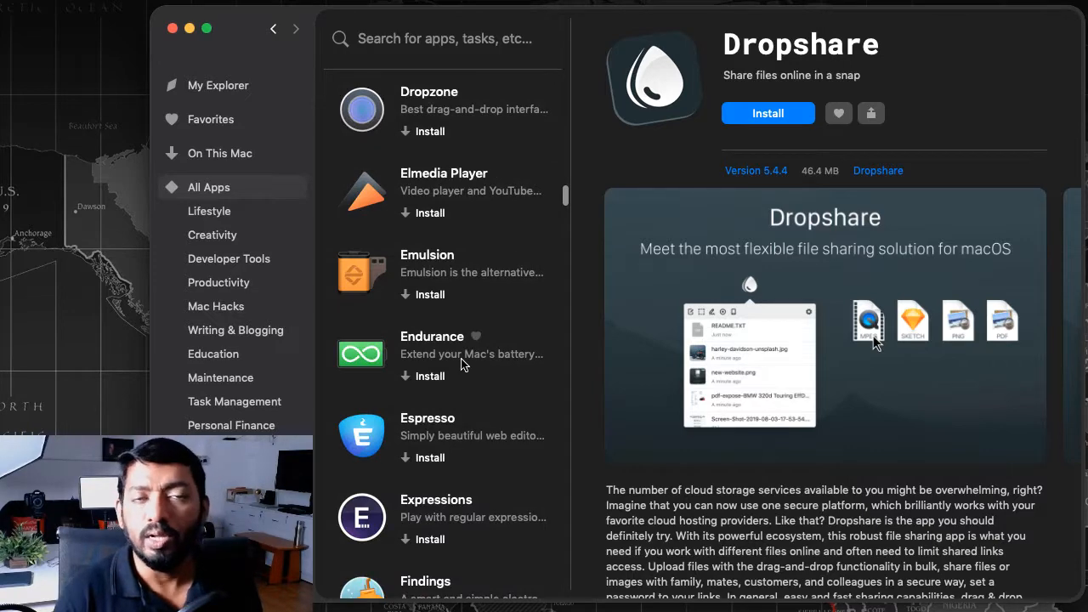
{"action": "left_click", "coordinate": [442, 352]}
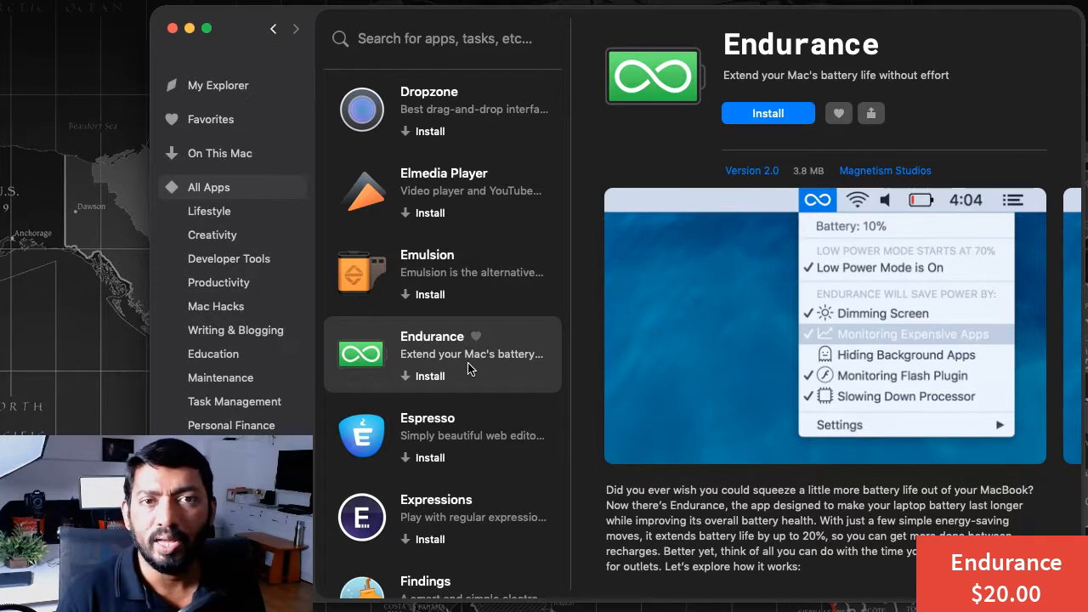
{"action": "mouse_move", "coordinate": [466, 367]}
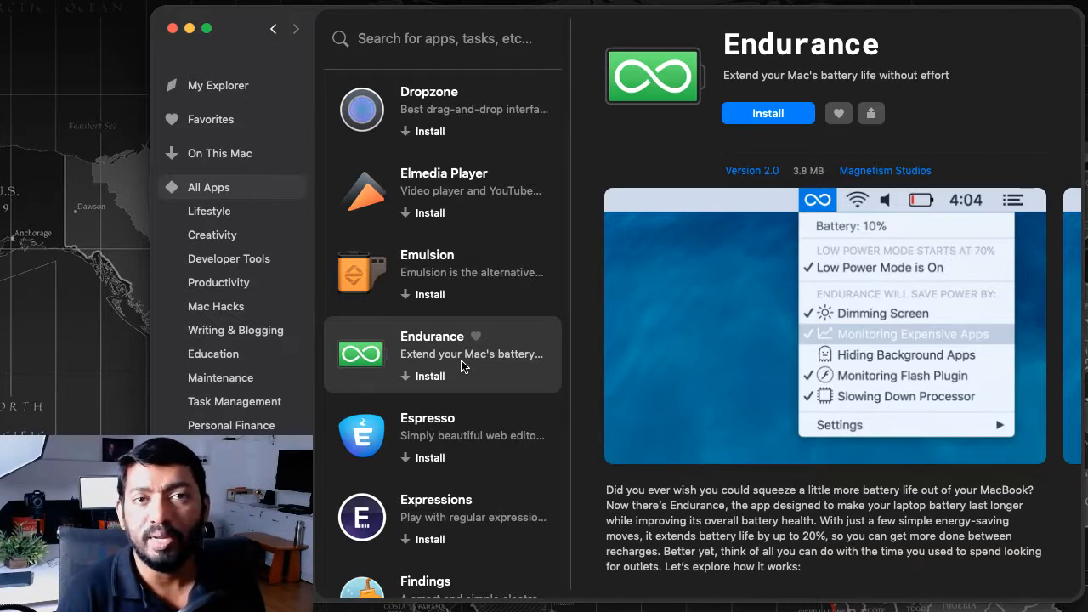
{"action": "scroll", "scroll_direction": "down", "scroll_amount": 3}
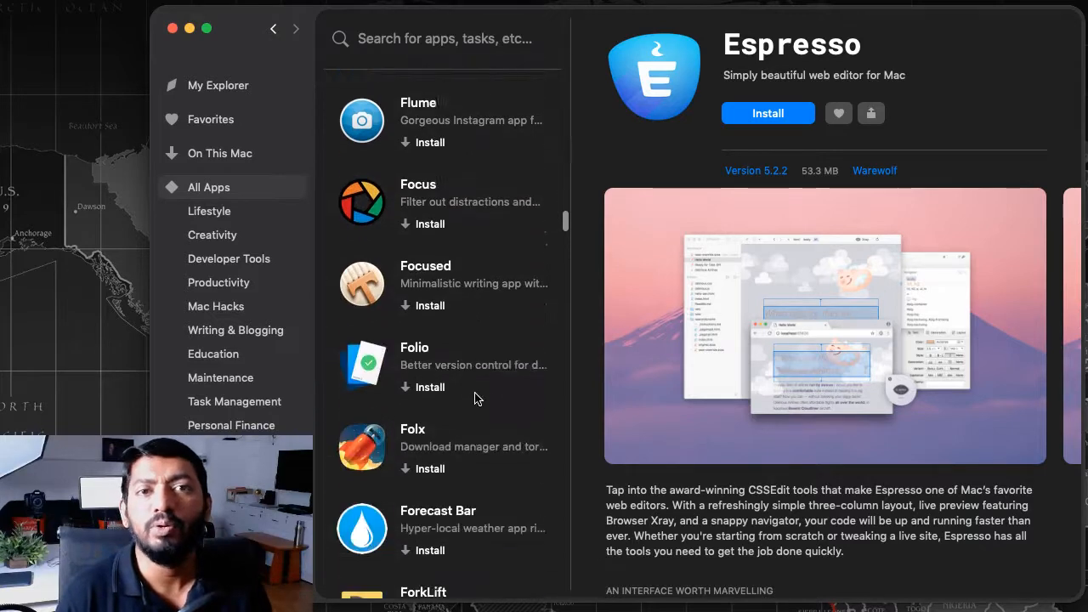
Step: Scroll to the F apps and show Folx's download manager detail page
{"action": "scroll", "scroll_direction": "down", "scroll_amount": 3}
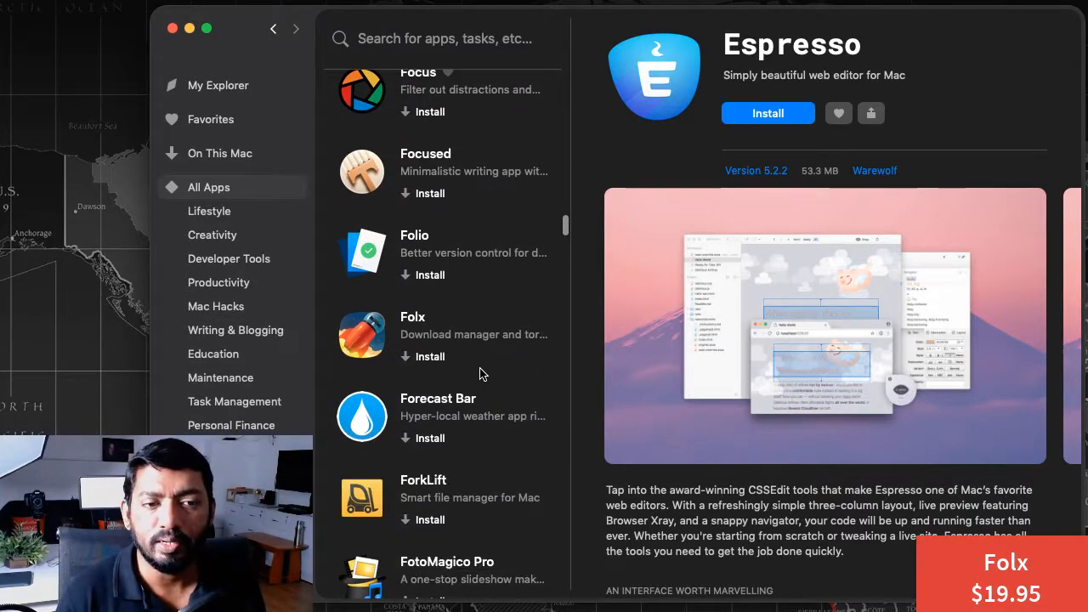
{"action": "left_click", "coordinate": [442, 340]}
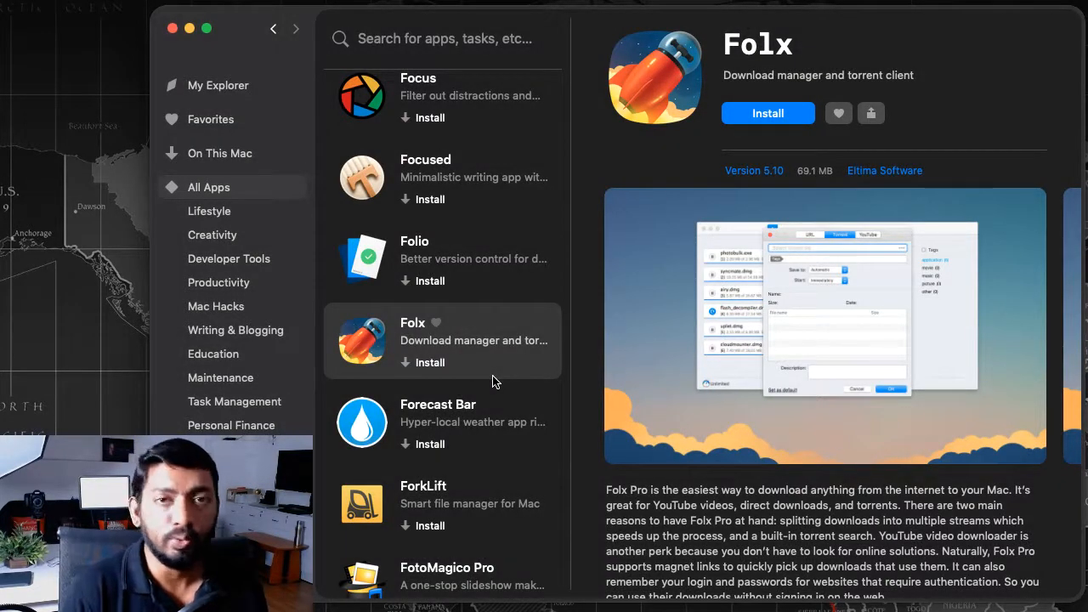
{"action": "scroll", "scroll_direction": "down", "scroll_amount": 3}
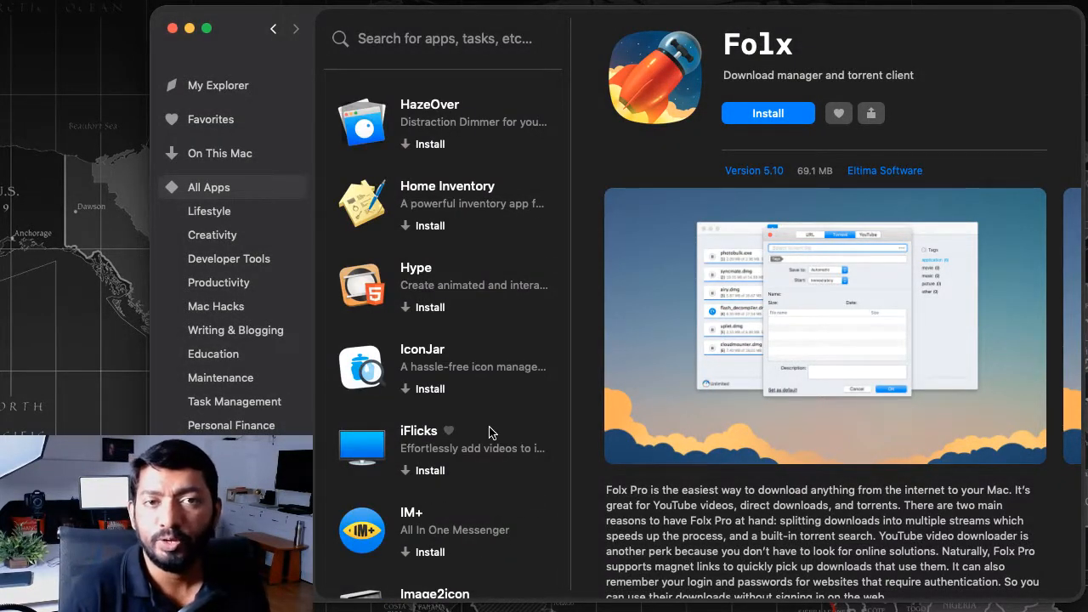